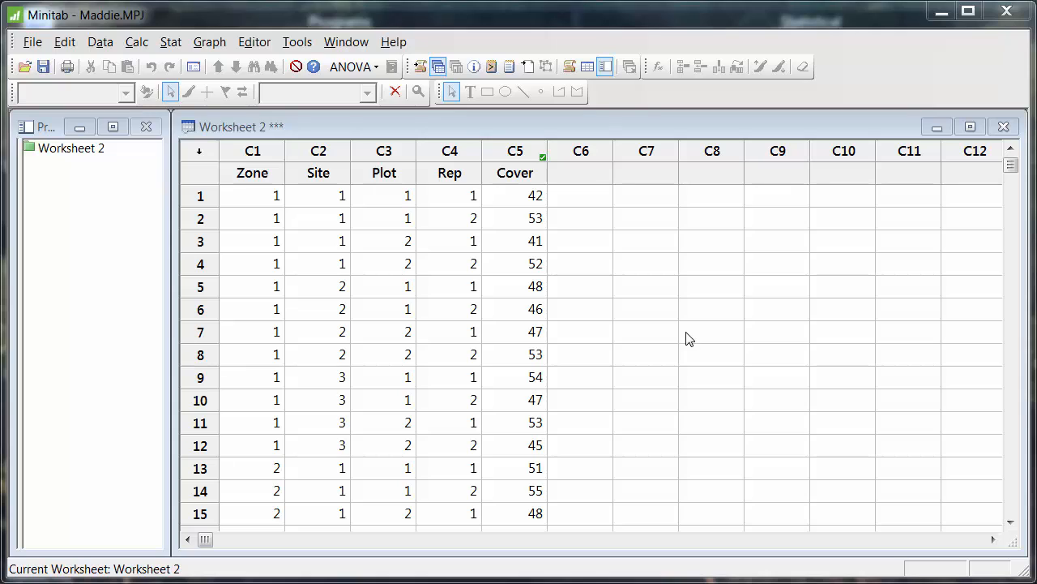
{"action": "mouse_move", "coordinate": [669, 279]}
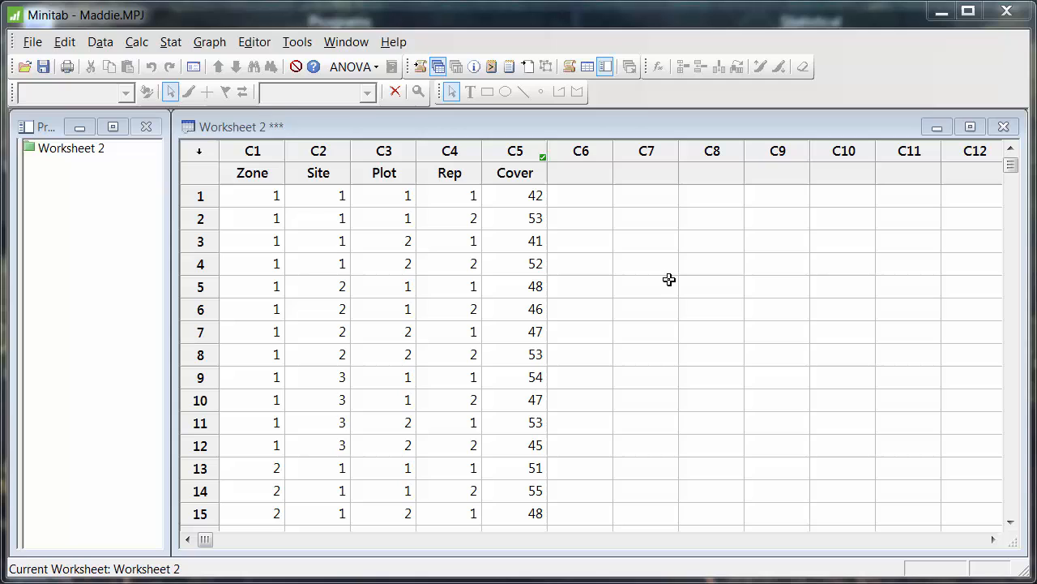
- Open the Stat menu over the worksheet holding Zone, Site, Plot, Rep and Cover data
{"action": "left_click", "coordinate": [171, 41]}
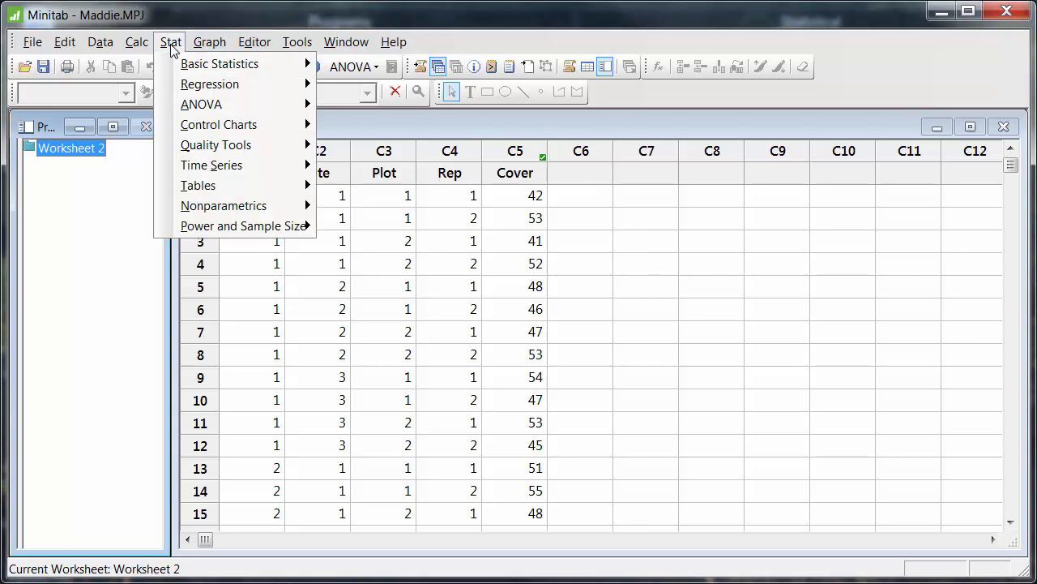
{"action": "mouse_move", "coordinate": [201, 103]}
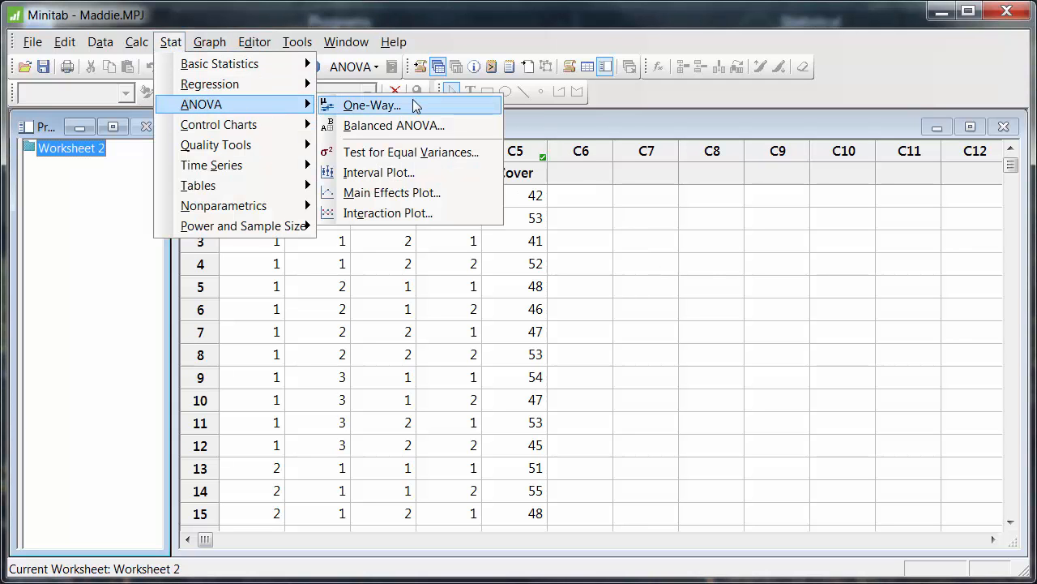
{"action": "mouse_move", "coordinate": [446, 99]}
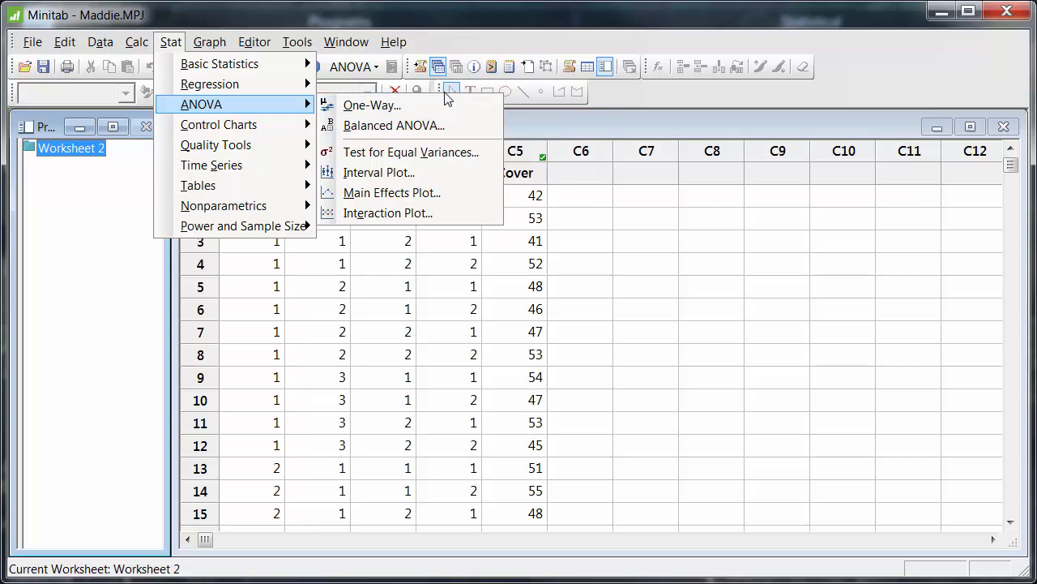
{"action": "mouse_move", "coordinate": [371, 104]}
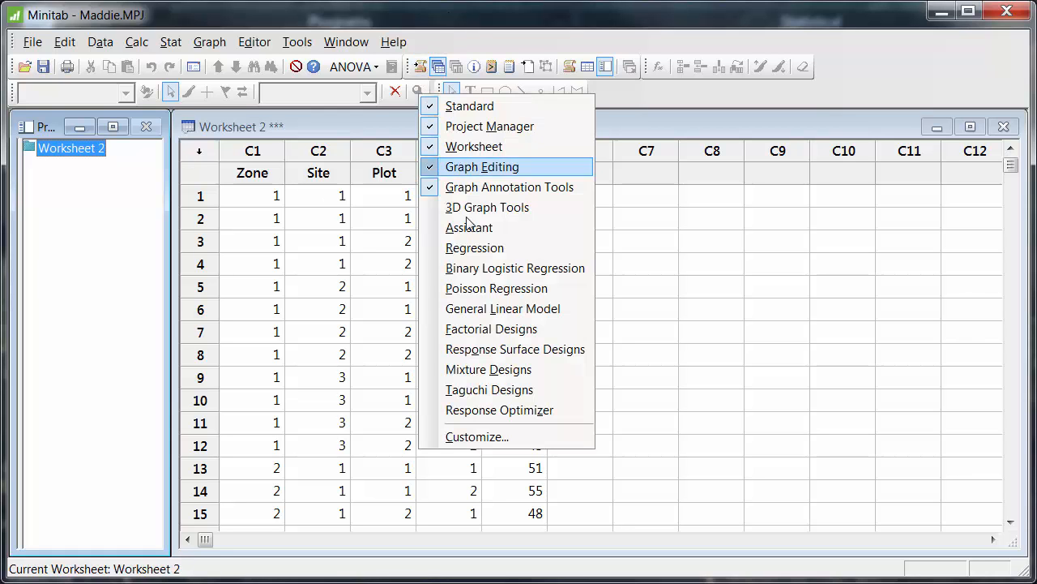
{"action": "left_click", "coordinate": [476, 436]}
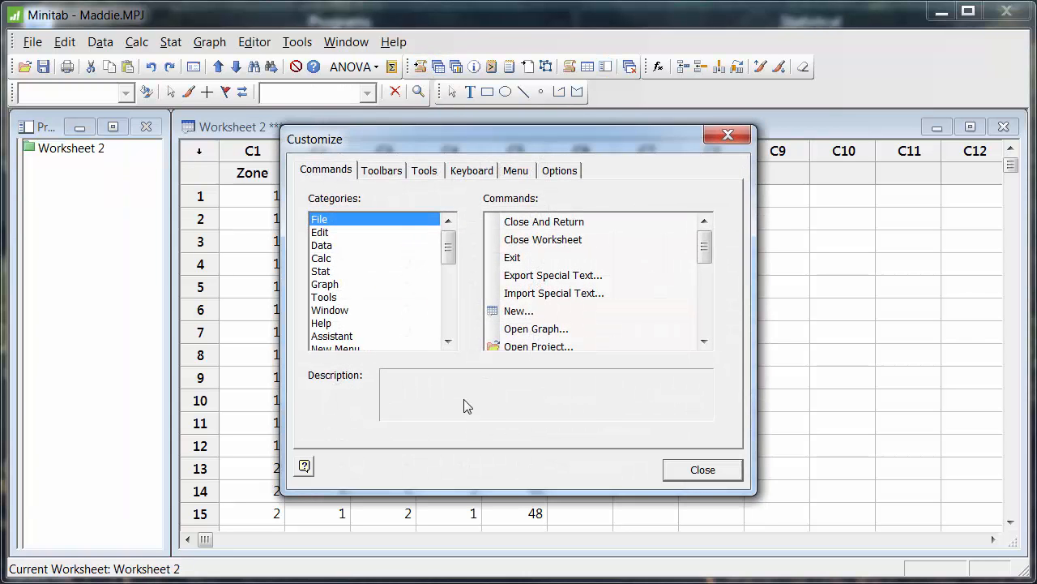
{"action": "left_click", "coordinate": [320, 270]}
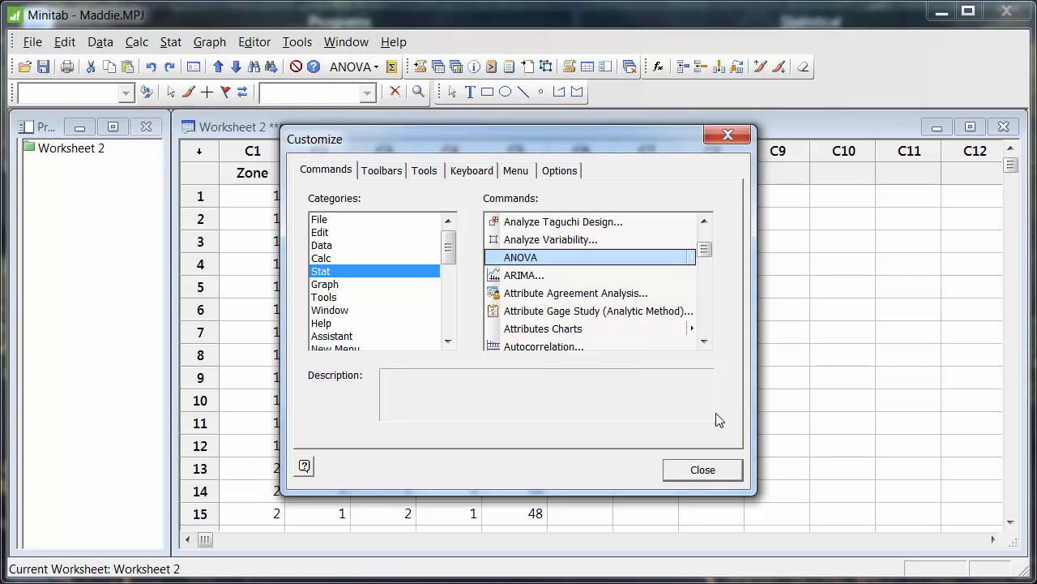
{"action": "left_click", "coordinate": [702, 469]}
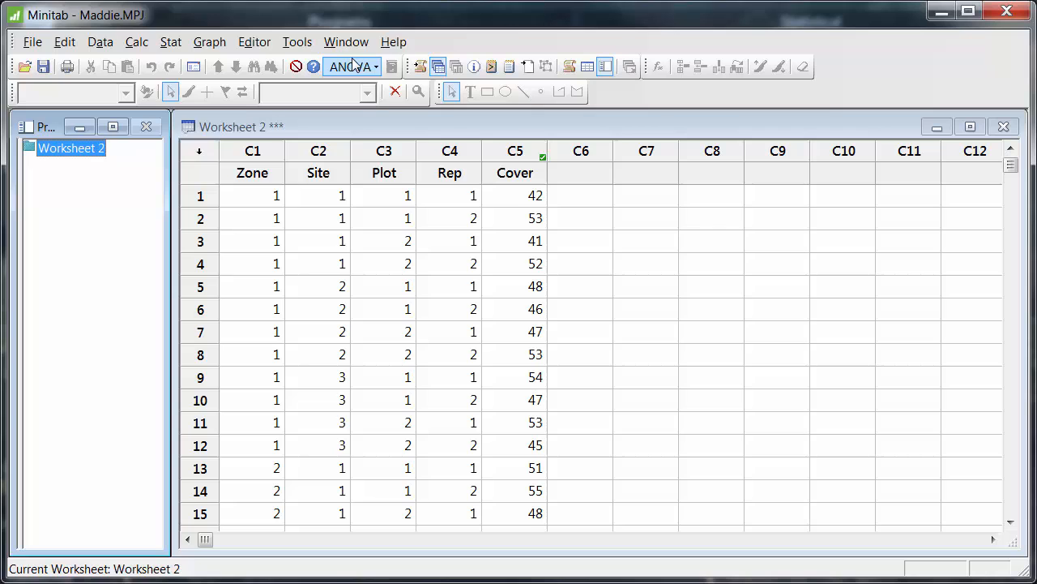
- Expand the ANOVA toolbar dropdown listing One-Way, Balanced ANOVA and General Linear Model
{"action": "left_click", "coordinate": [352, 66]}
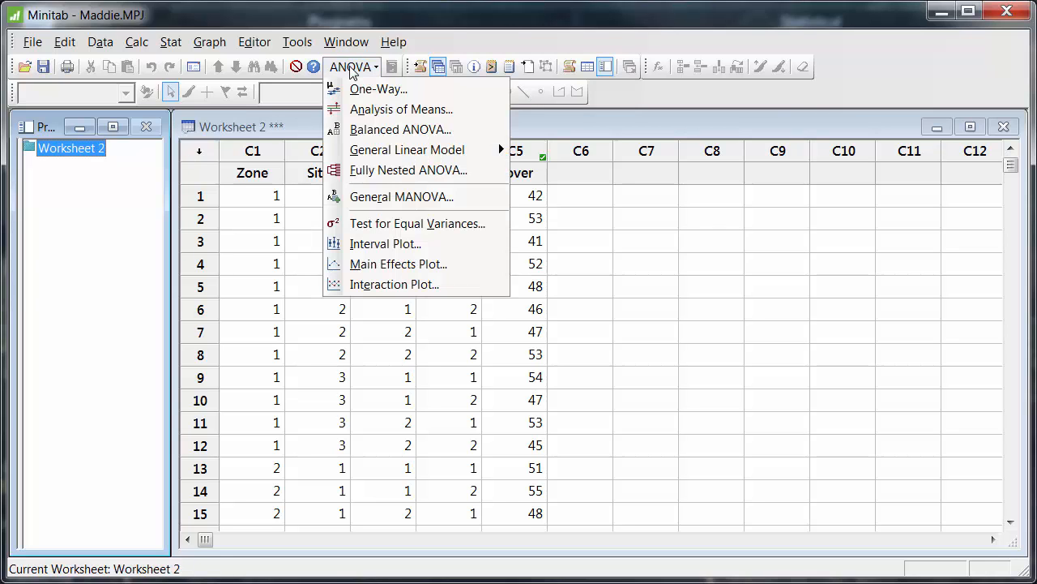
{"action": "mouse_move", "coordinate": [406, 149]}
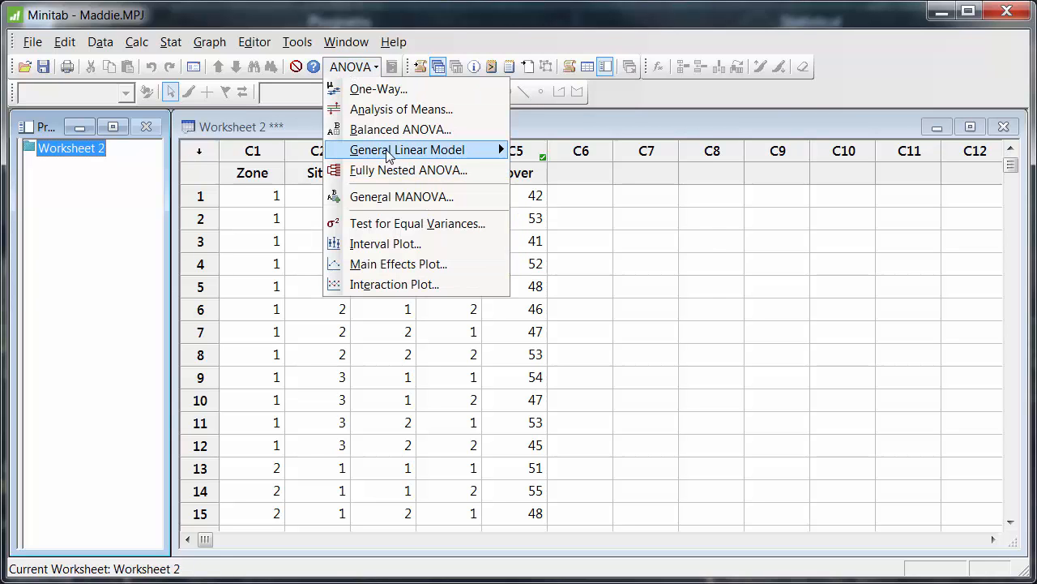
{"action": "mouse_move", "coordinate": [407, 149]}
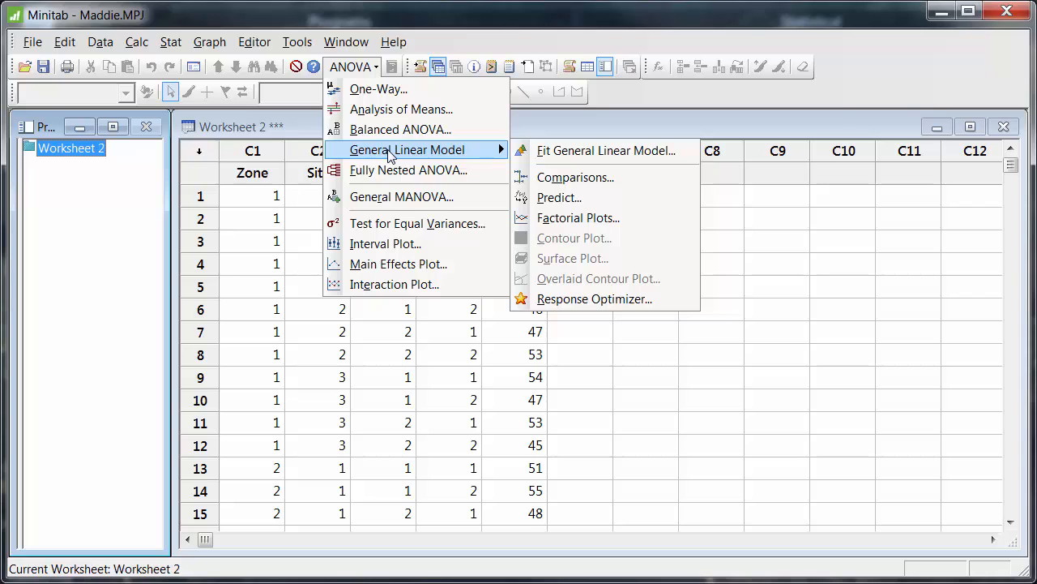
{"action": "mouse_move", "coordinate": [604, 150]}
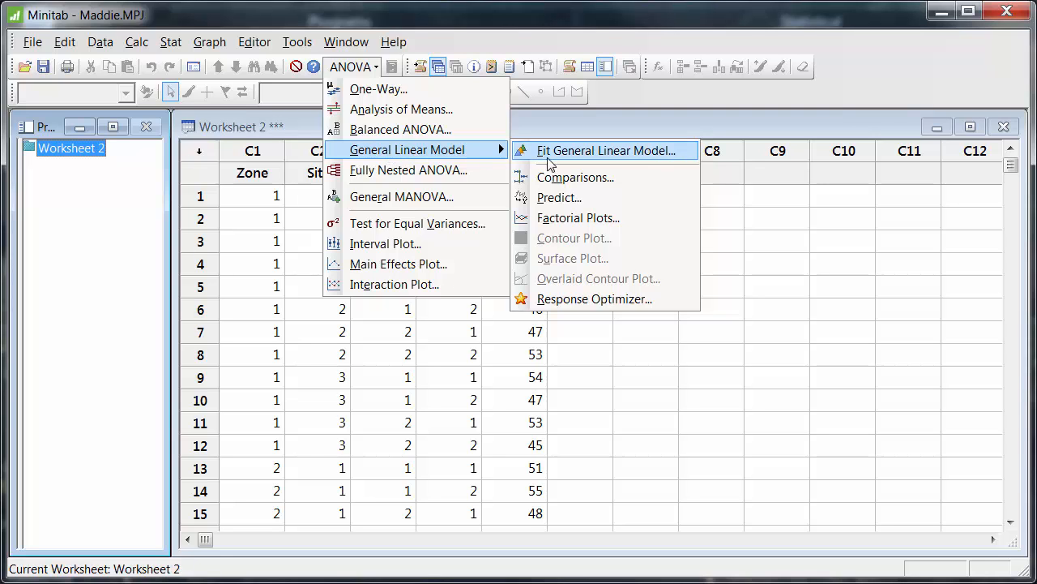
- Open Fit General Linear Model, keeping Cover as response and setting factors to Zone-Plot
{"action": "left_click", "coordinate": [605, 151]}
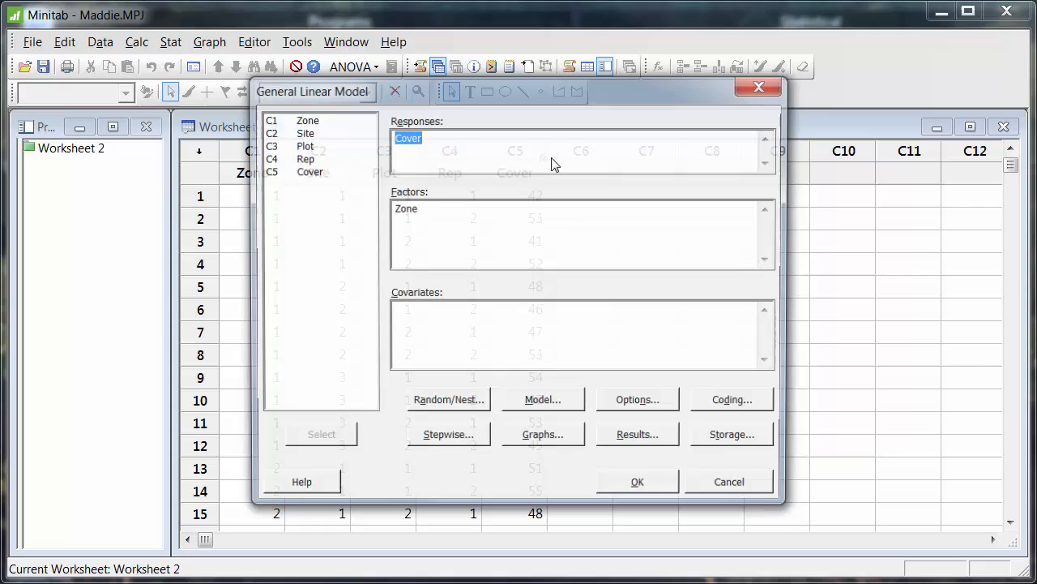
{"action": "left_click_drag", "start_coordinate": [313, 91], "coordinate": [309, 89]}
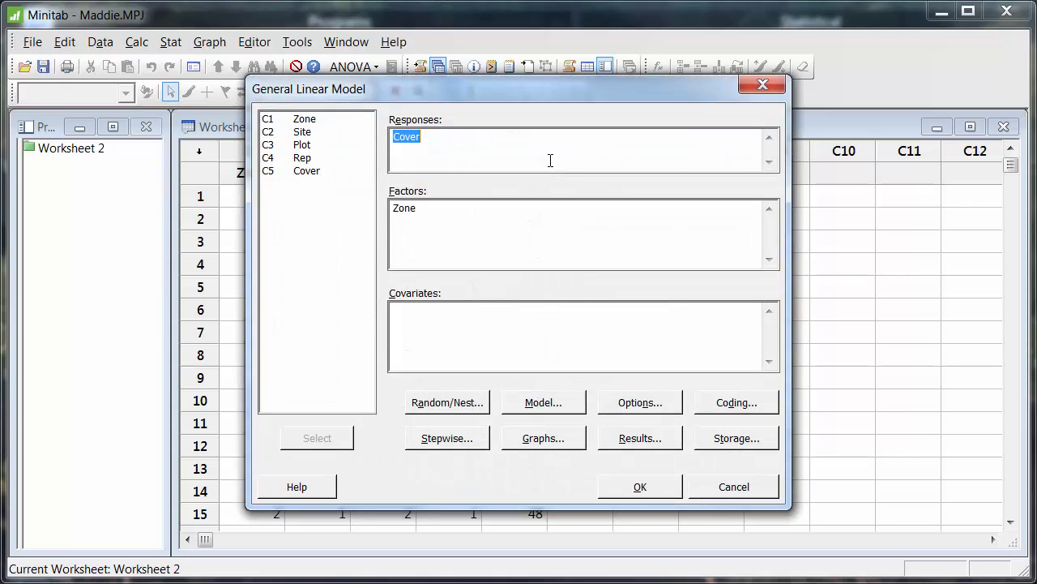
{"action": "mouse_move", "coordinate": [472, 127]}
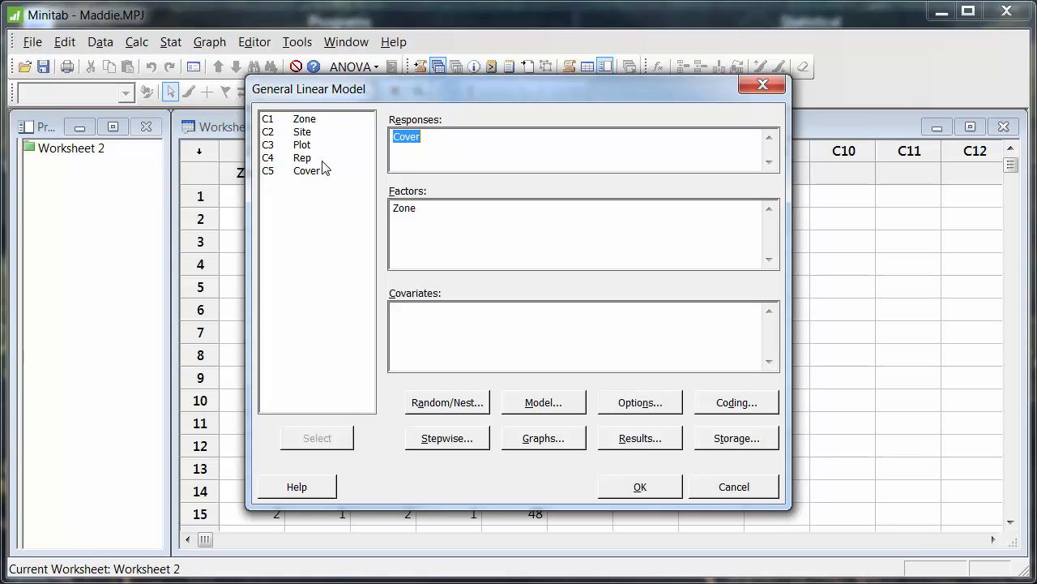
{"action": "mouse_move", "coordinate": [306, 174]}
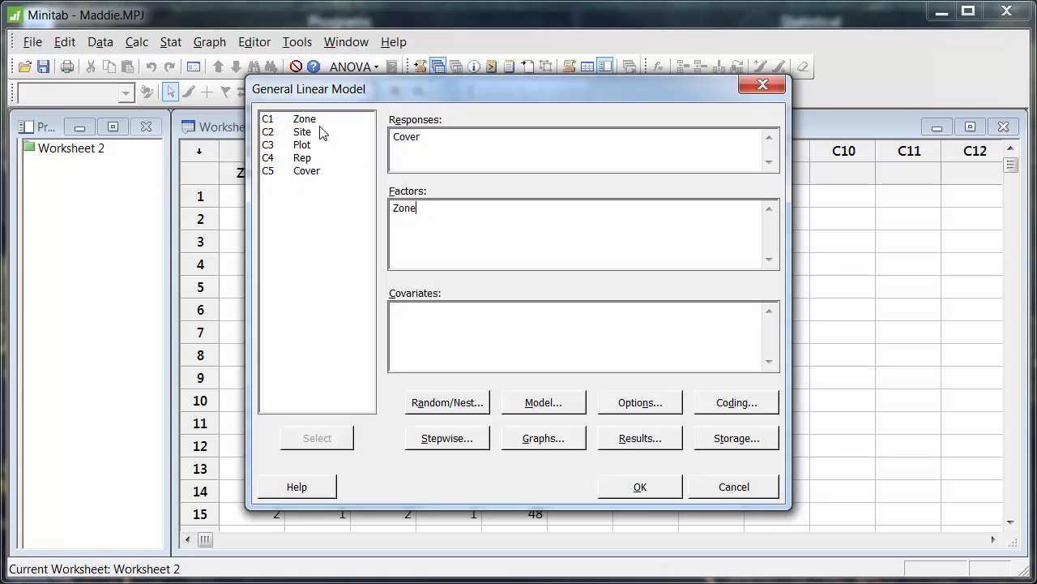
{"action": "left_click", "coordinate": [304, 119]}
{"action": "type", "text": "-Plot"}
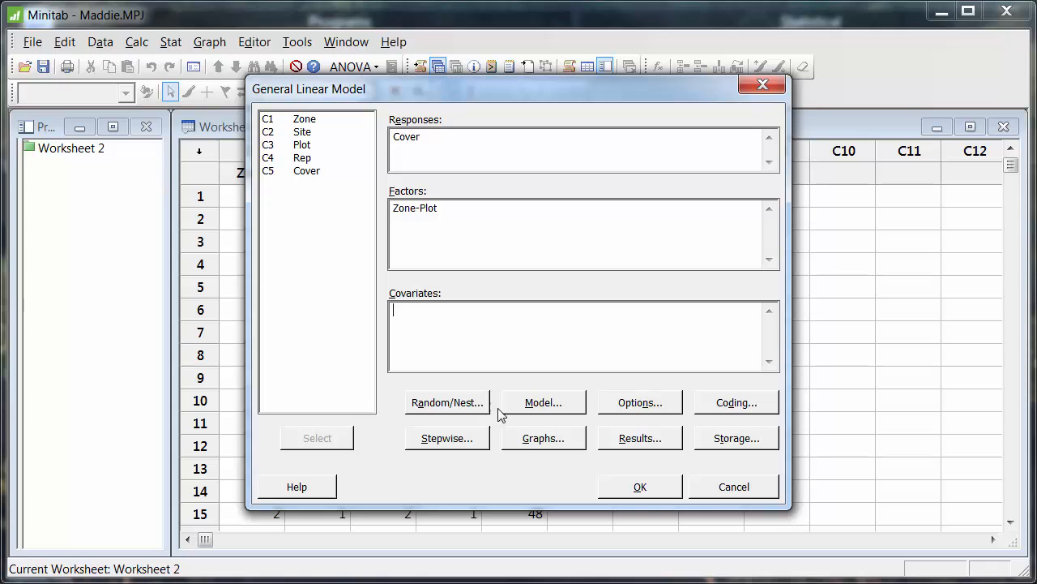
- Nest Plot within Site and make Plot a random factor
{"action": "left_click", "coordinate": [446, 402]}
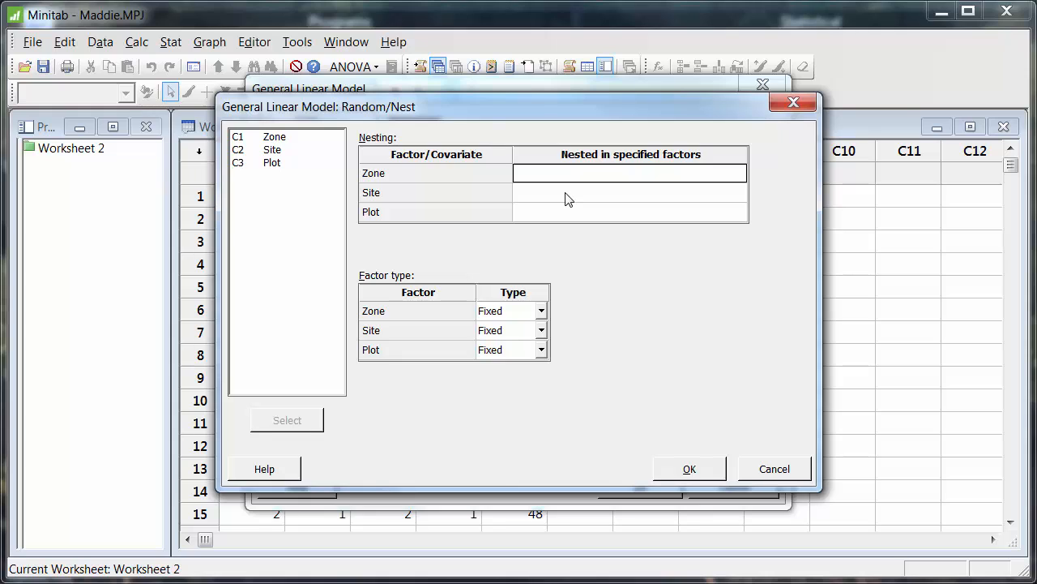
{"action": "mouse_move", "coordinate": [407, 204]}
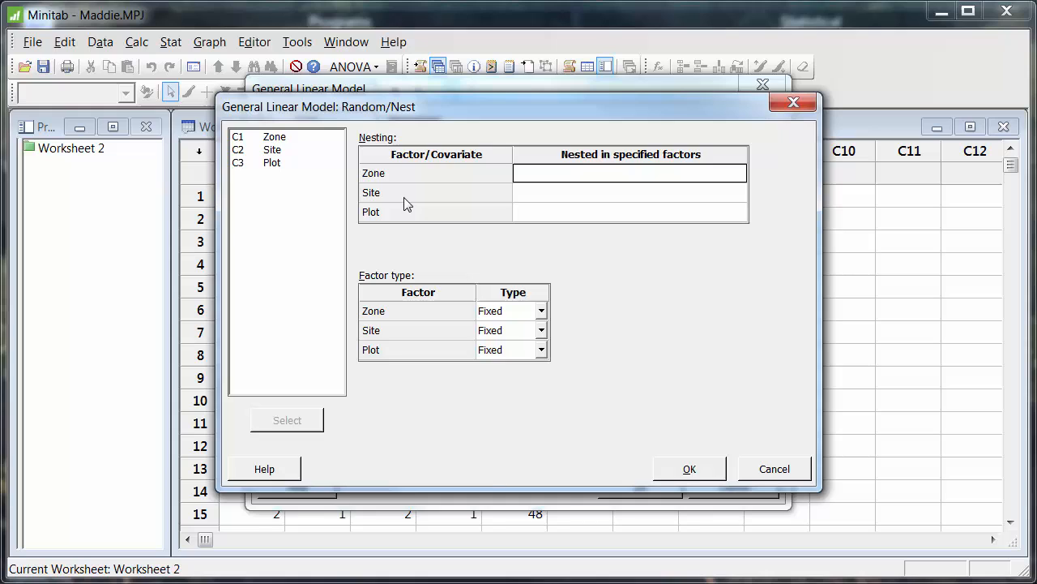
{"action": "left_click", "coordinate": [630, 212]}
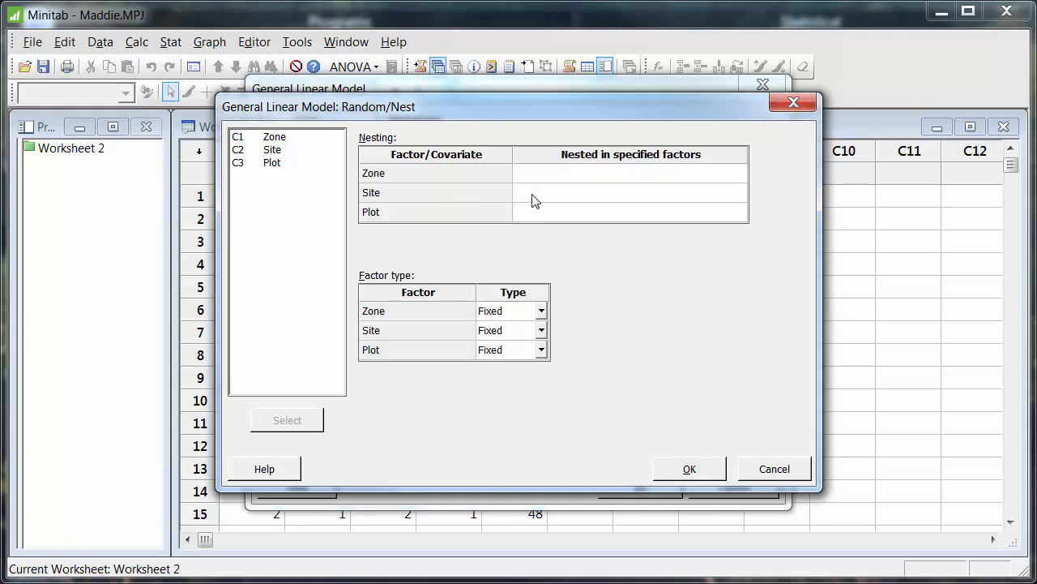
{"action": "type", "text": "Site"}
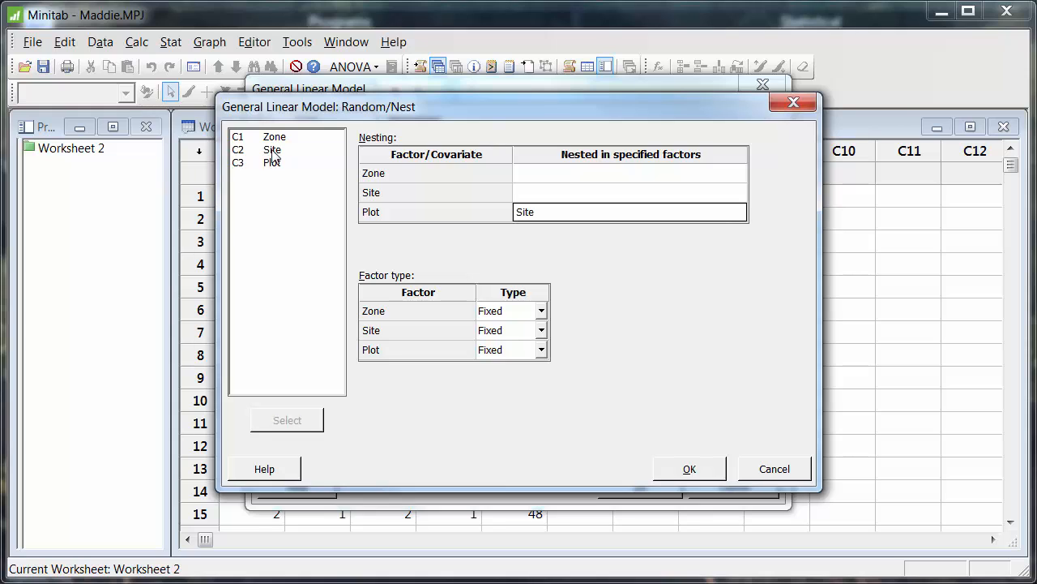
{"action": "mouse_move", "coordinate": [573, 303]}
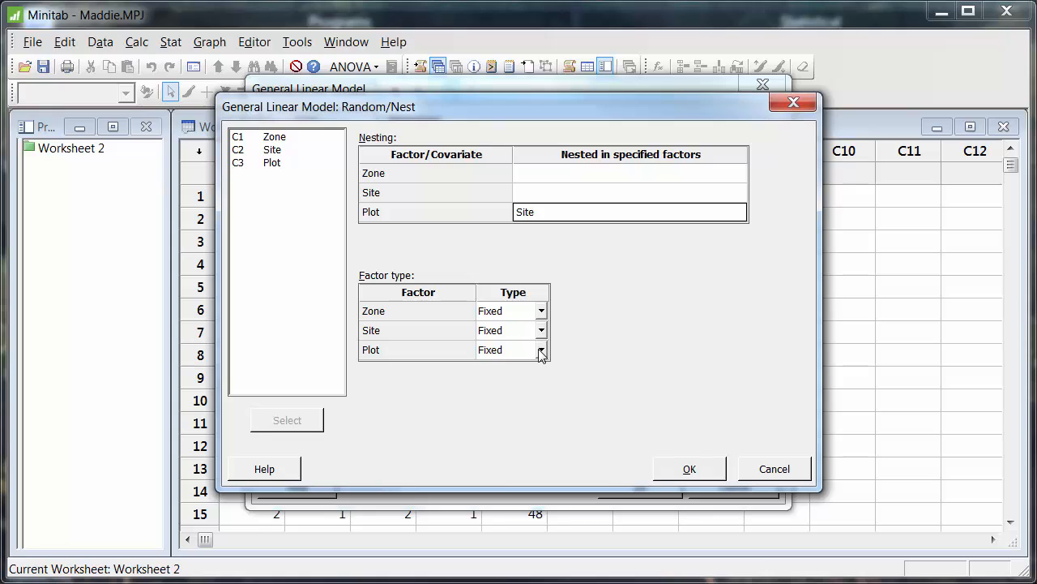
{"action": "left_click", "coordinate": [497, 350]}
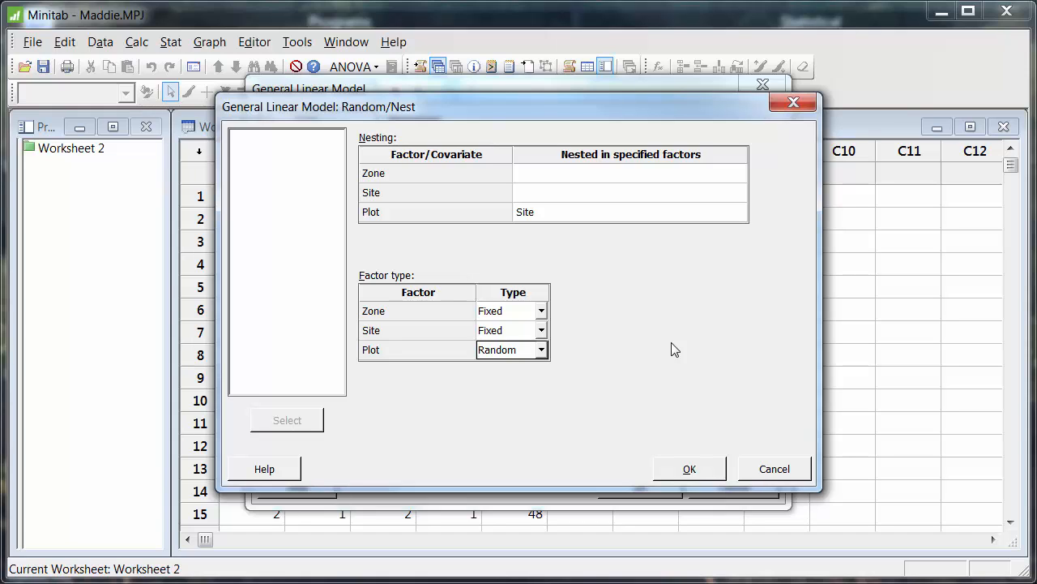
{"action": "mouse_move", "coordinate": [531, 217]}
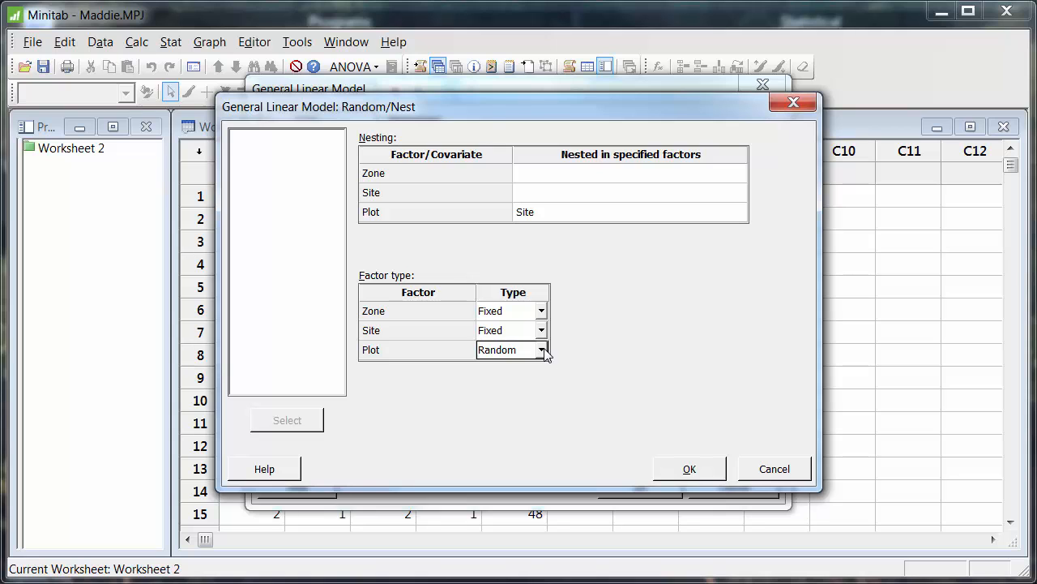
{"action": "mouse_move", "coordinate": [682, 477]}
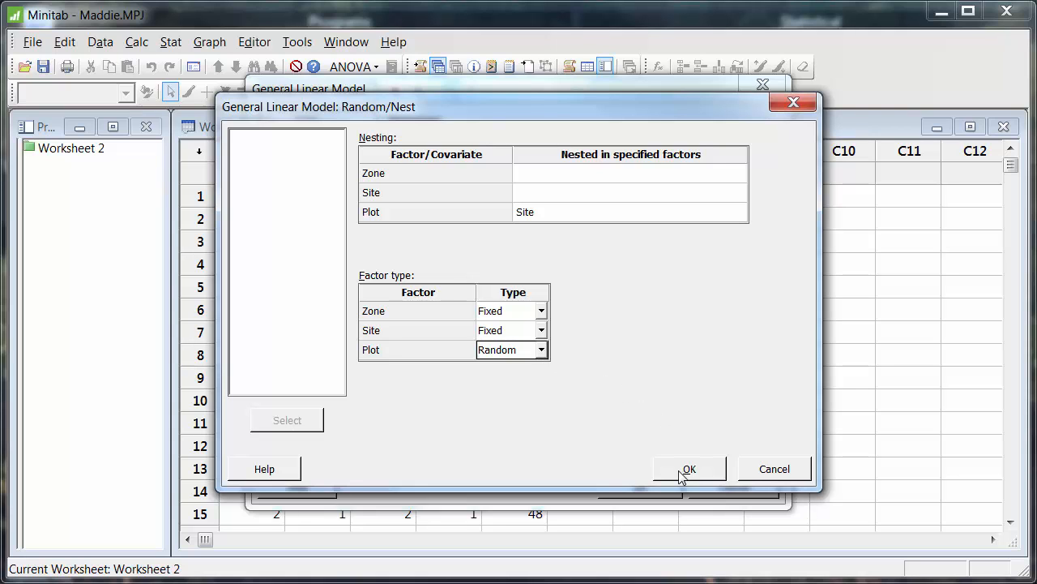
{"action": "left_click", "coordinate": [688, 468]}
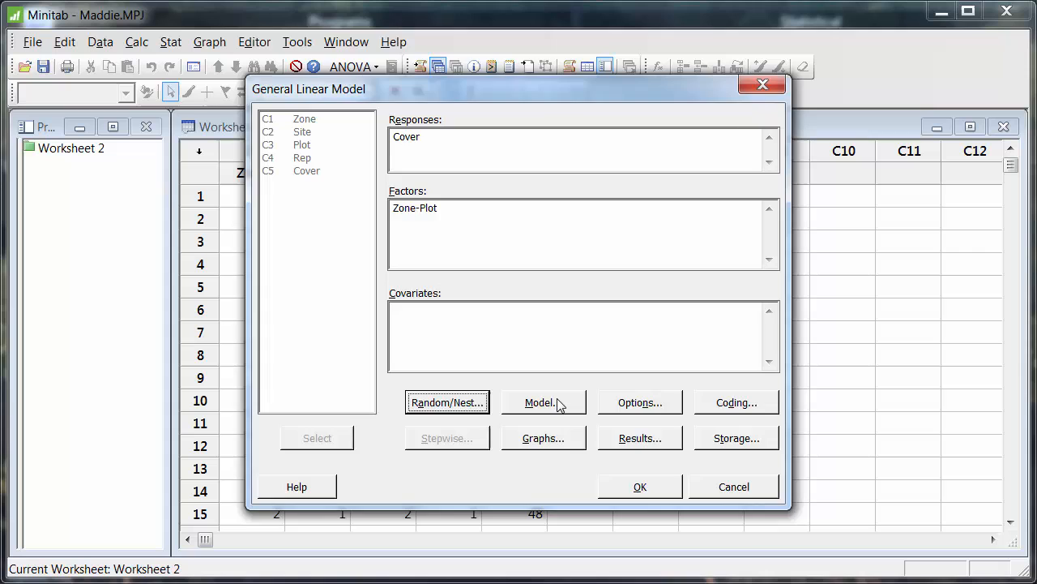
- Add order-2 terms, delete Zone*Plot(Site), and order terms as Zone, Site, Plot(Site), Zone*Site
{"action": "left_click", "coordinate": [540, 402]}
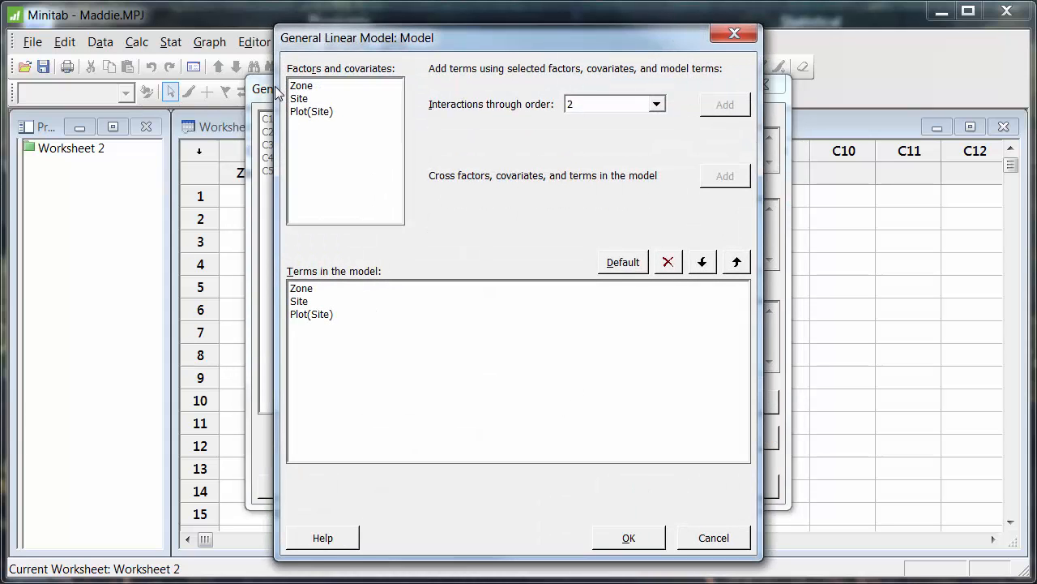
{"action": "left_click", "coordinate": [300, 85]}
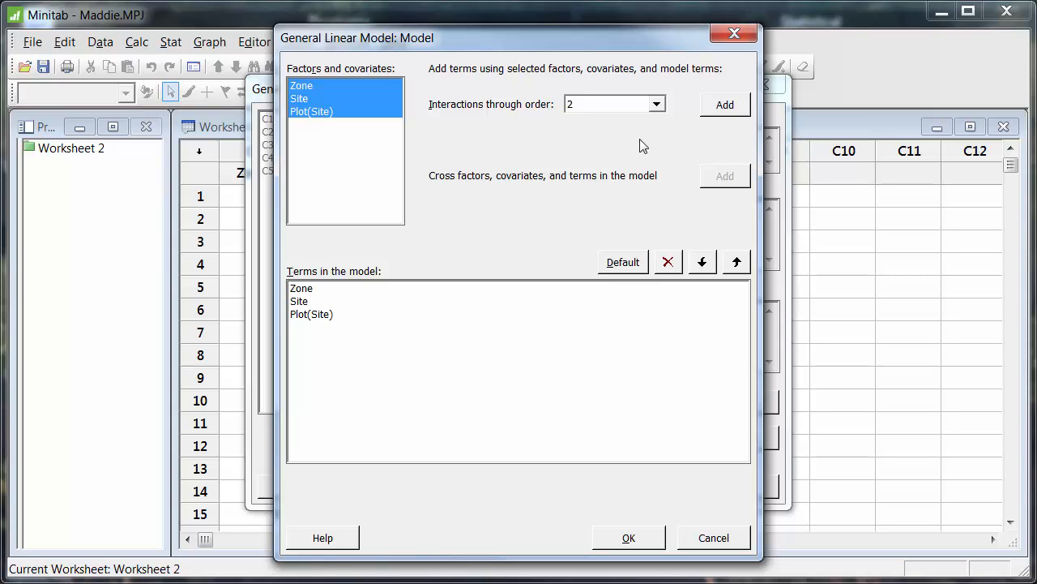
{"action": "mouse_move", "coordinate": [696, 132]}
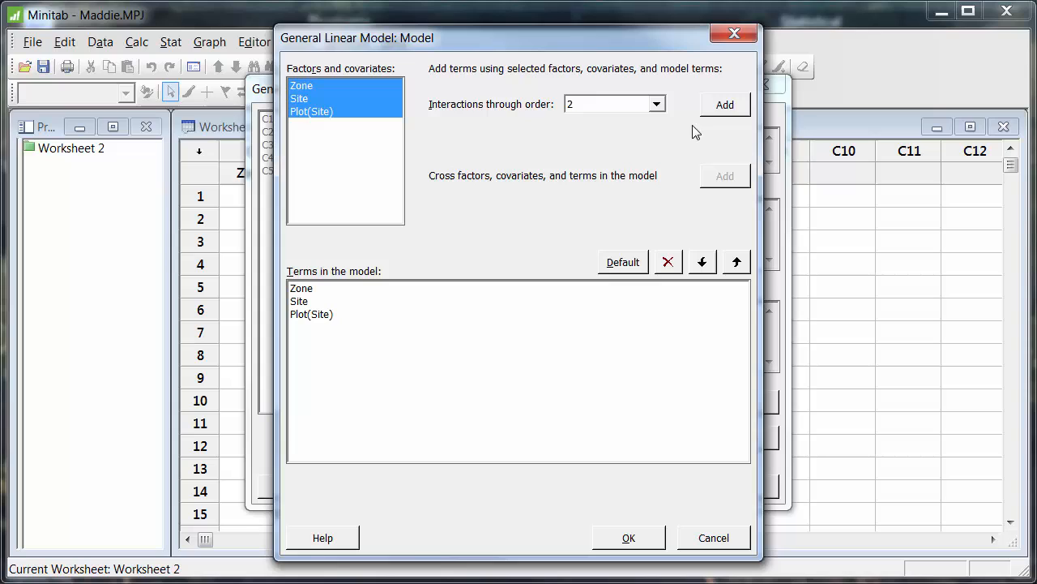
{"action": "left_click", "coordinate": [725, 104]}
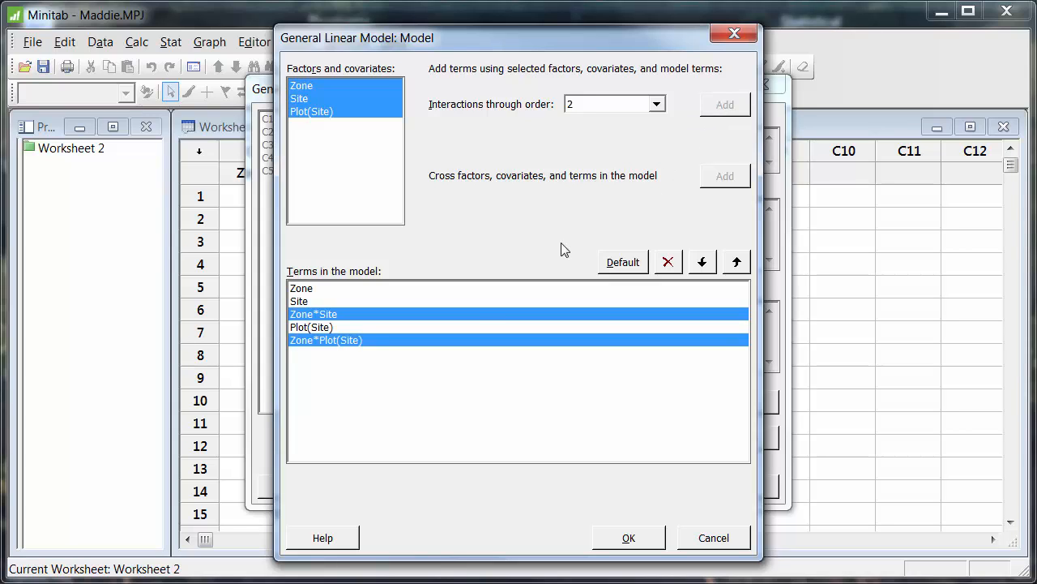
{"action": "mouse_move", "coordinate": [476, 317]}
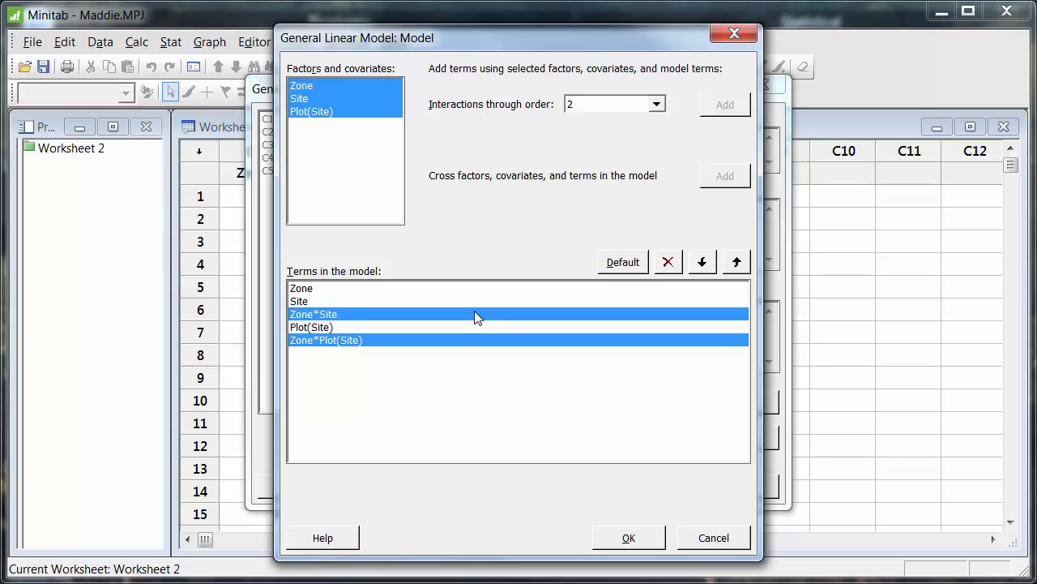
{"action": "left_click", "coordinate": [313, 313]}
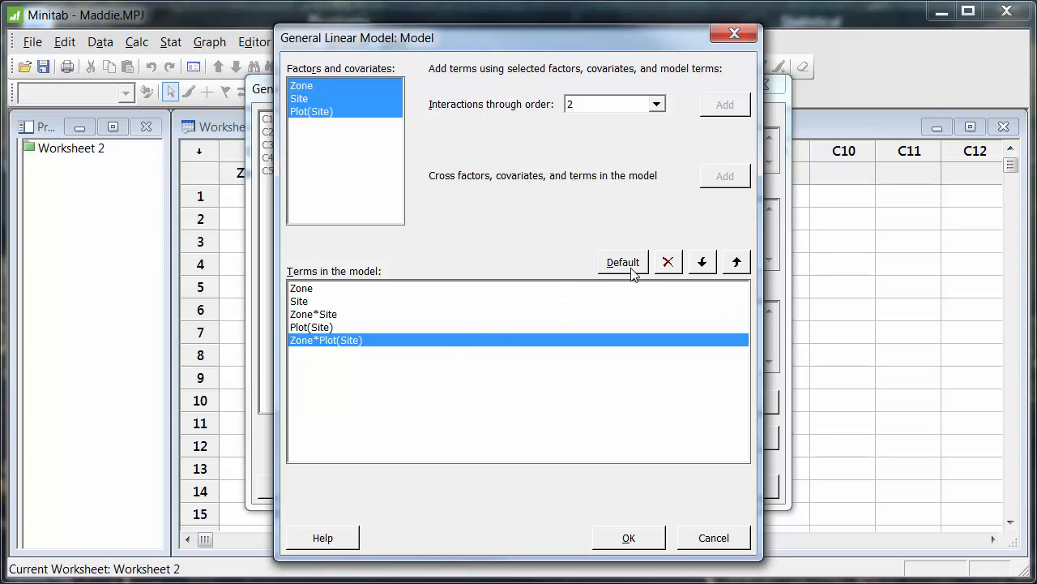
{"action": "left_click", "coordinate": [668, 262]}
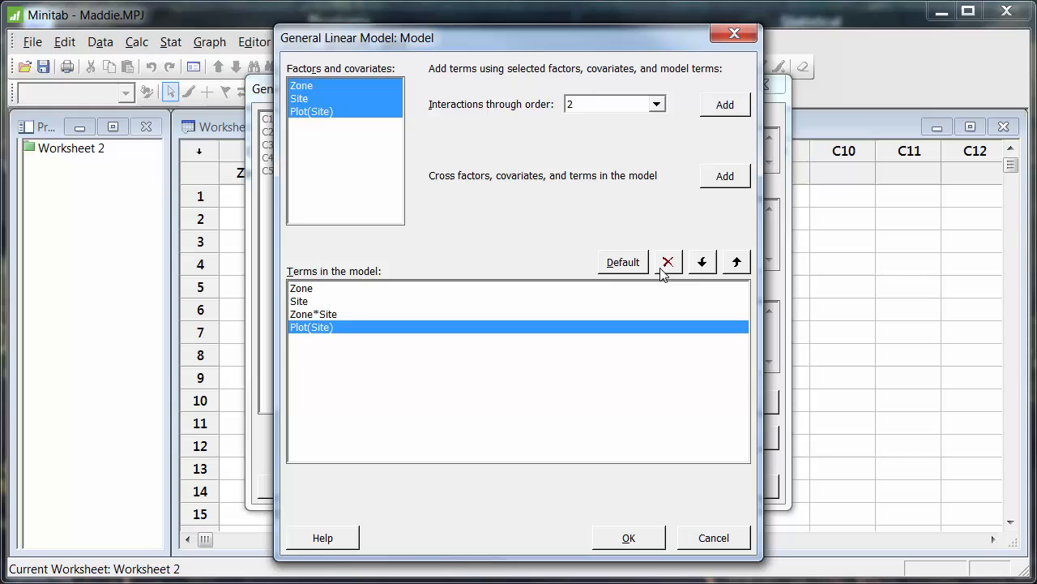
{"action": "mouse_move", "coordinate": [654, 274]}
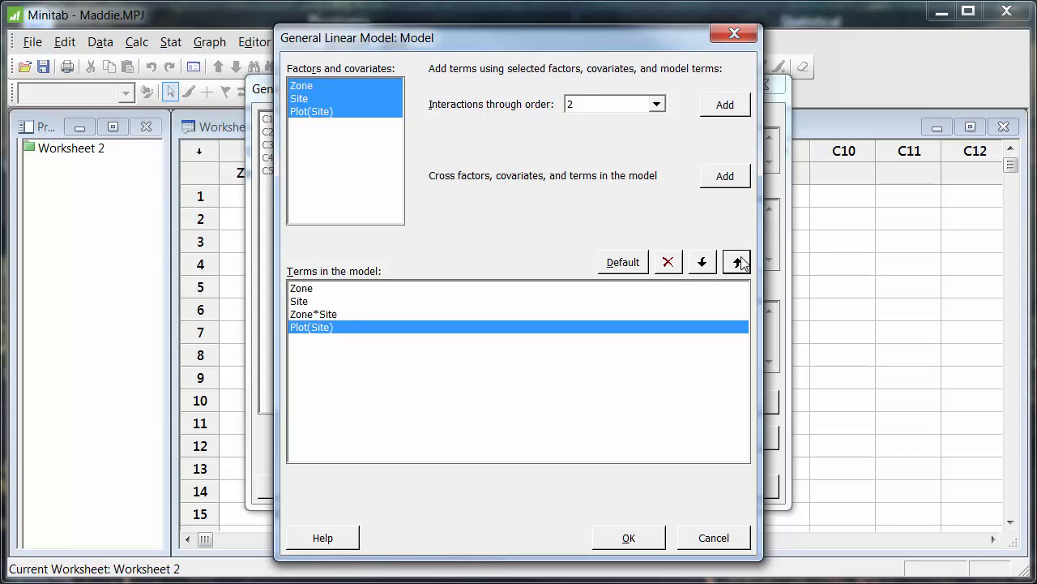
{"action": "left_click", "coordinate": [736, 261]}
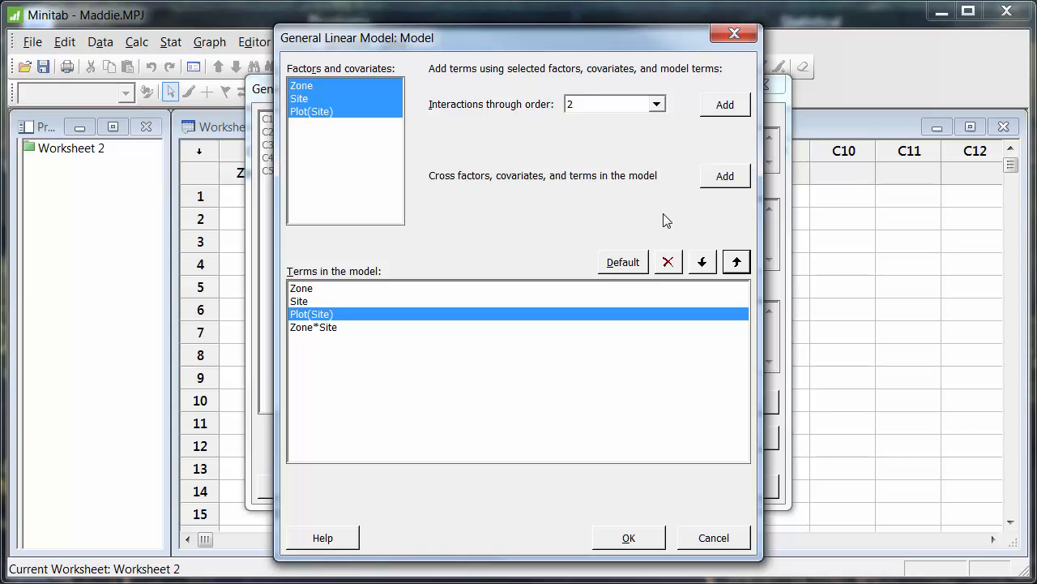
{"action": "left_click", "coordinate": [628, 536]}
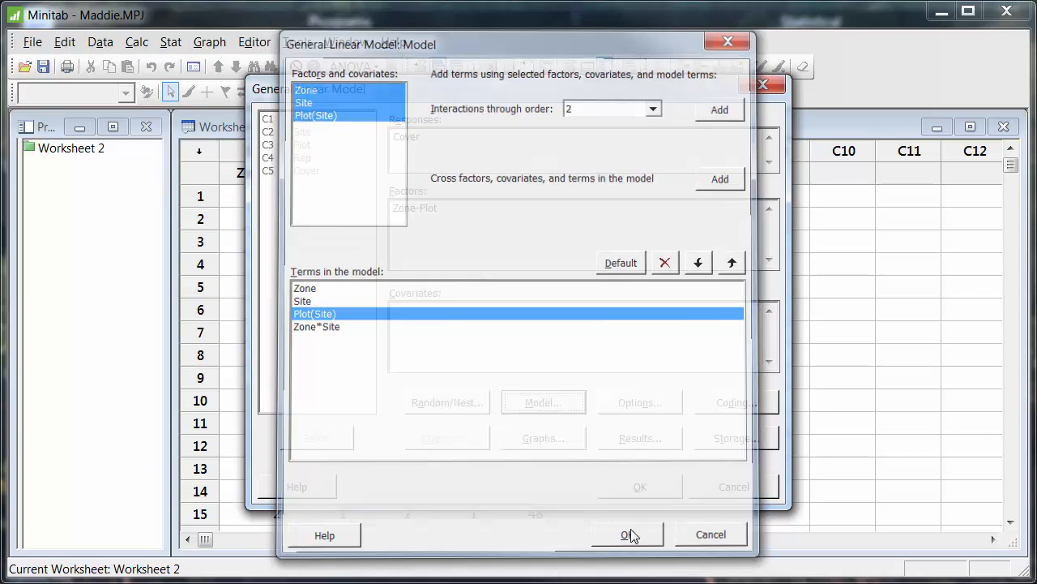
{"action": "left_click", "coordinate": [640, 402]}
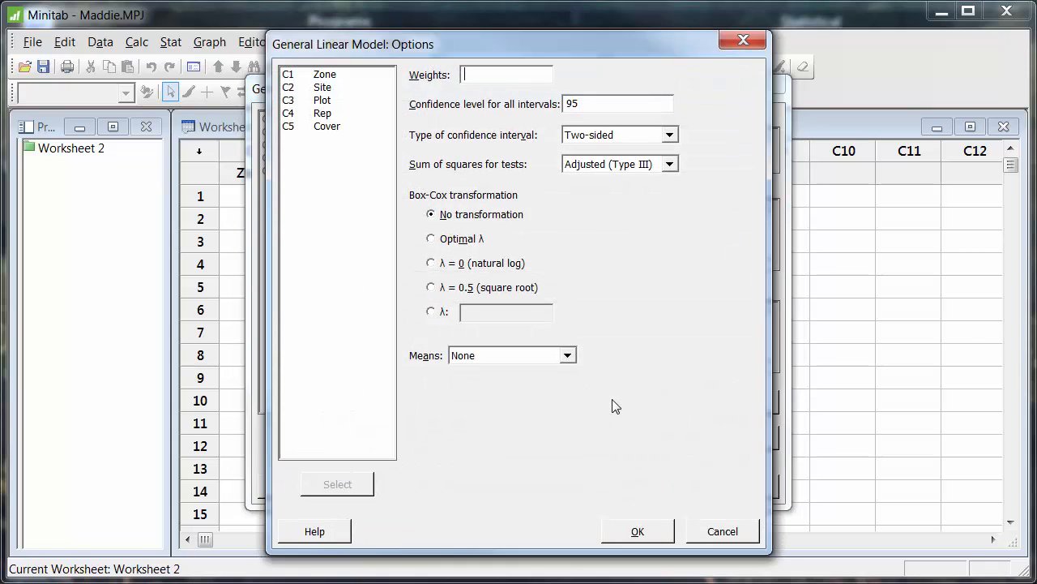
{"action": "mouse_move", "coordinate": [562, 422]}
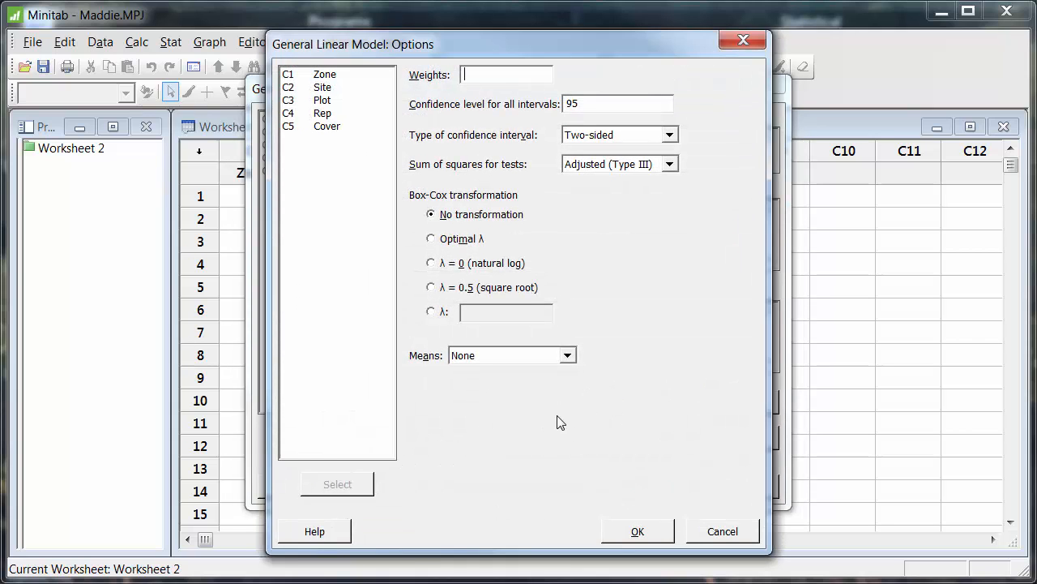
{"action": "mouse_move", "coordinate": [689, 176]}
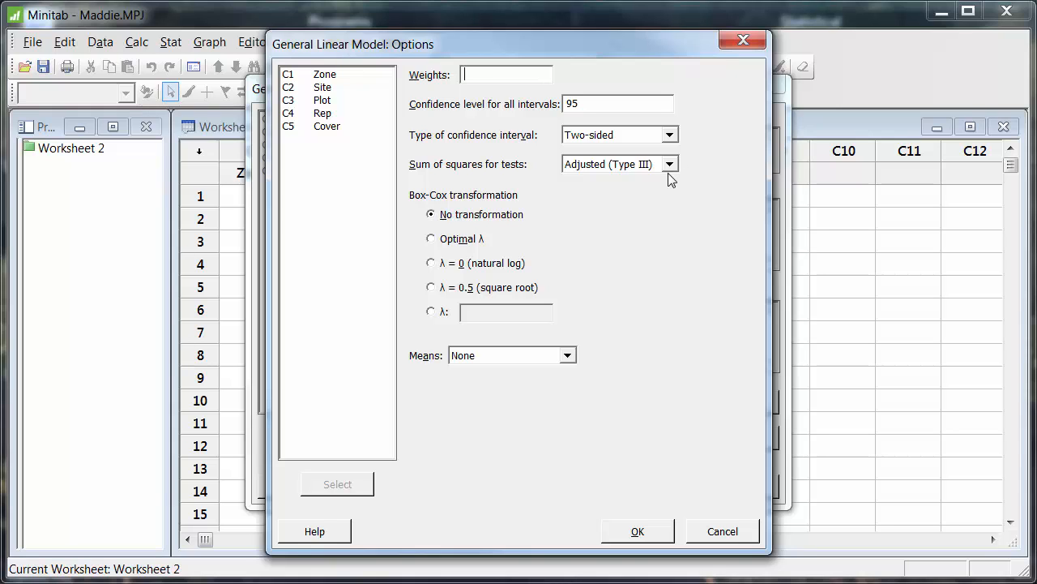
{"action": "left_click", "coordinate": [669, 164]}
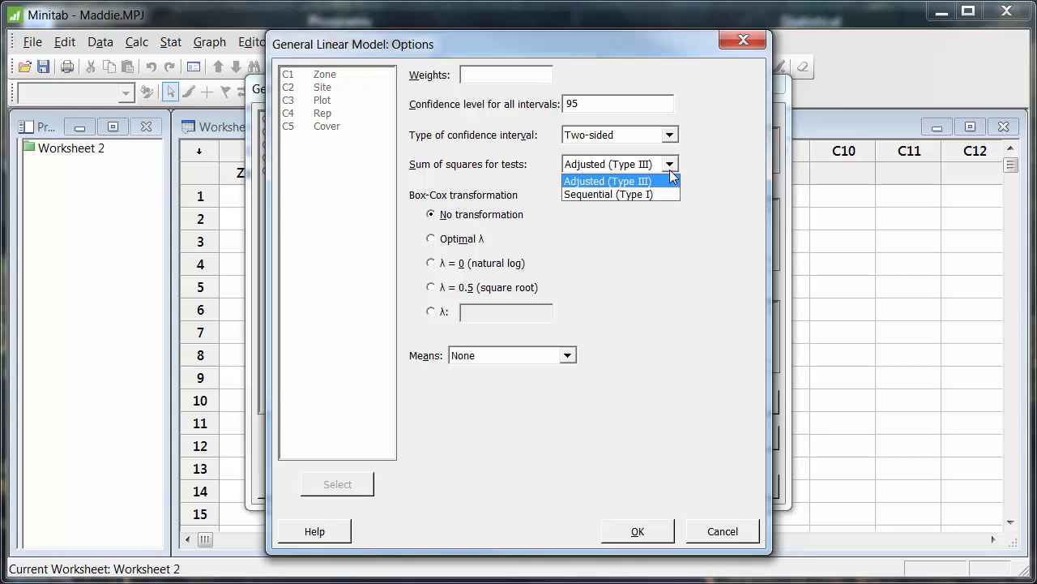
{"action": "left_click", "coordinate": [607, 181]}
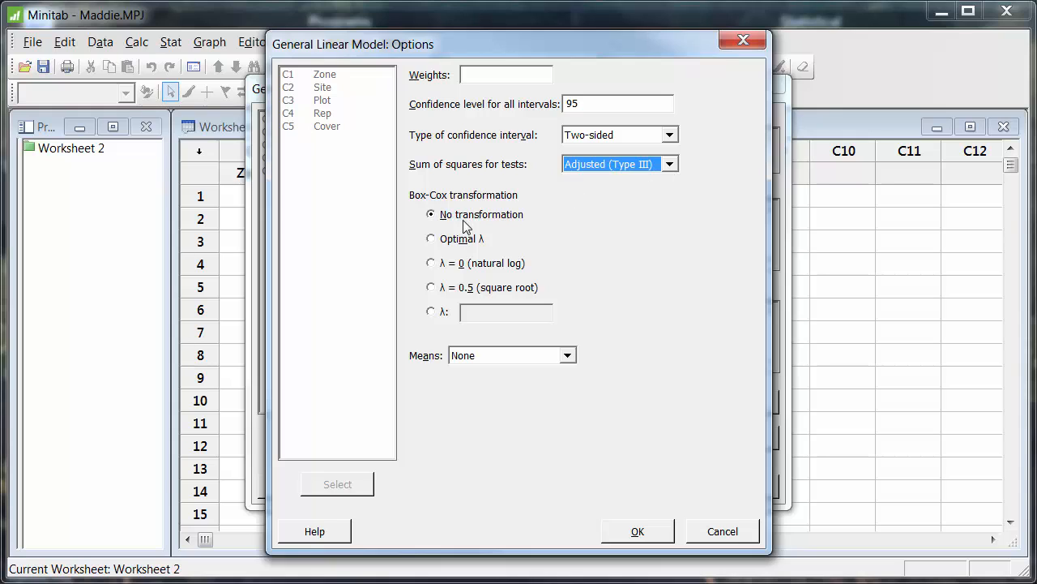
{"action": "mouse_move", "coordinate": [477, 217]}
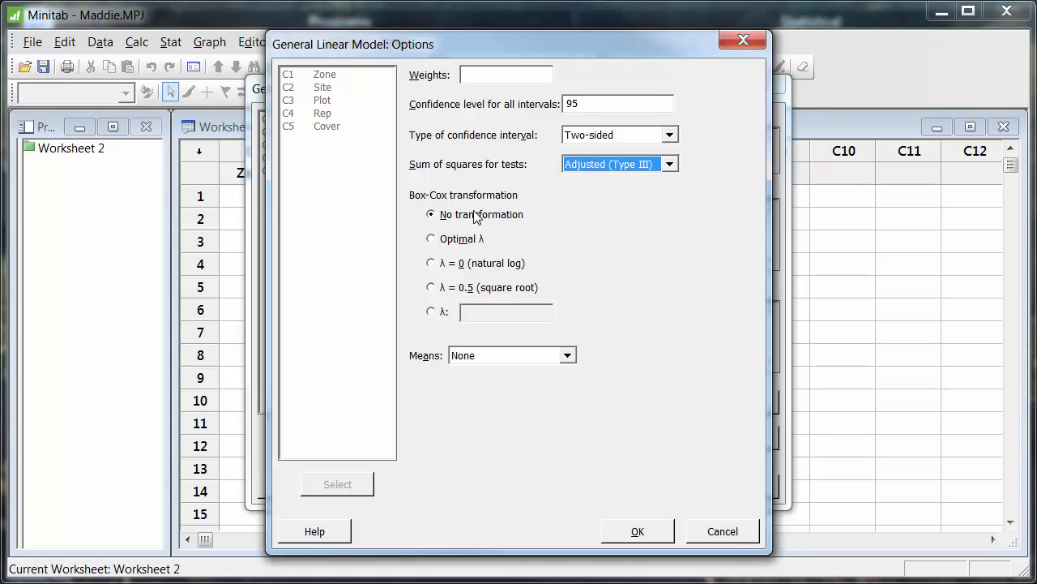
{"action": "mouse_move", "coordinate": [454, 302]}
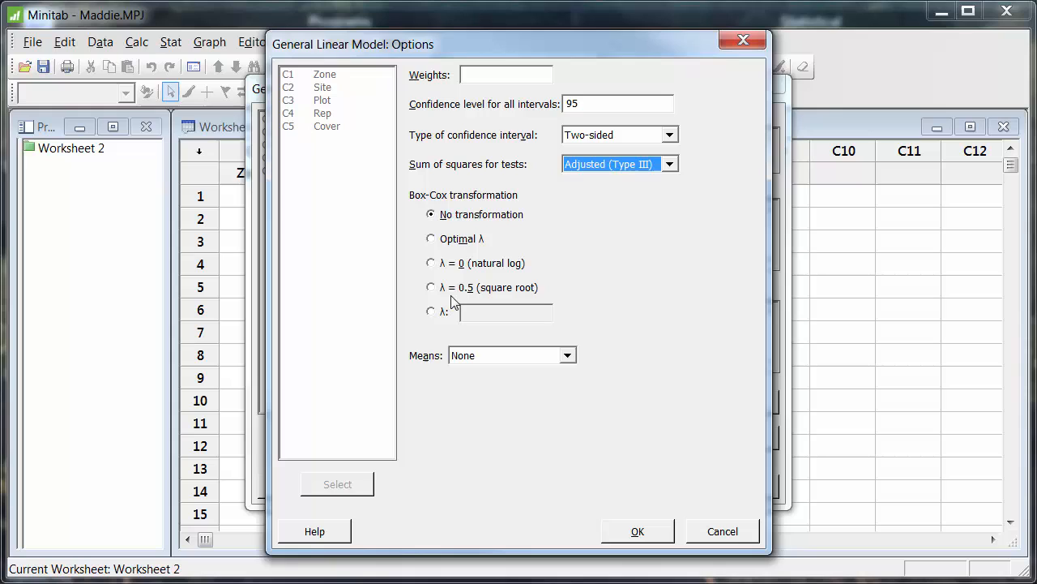
{"action": "mouse_move", "coordinate": [487, 295]}
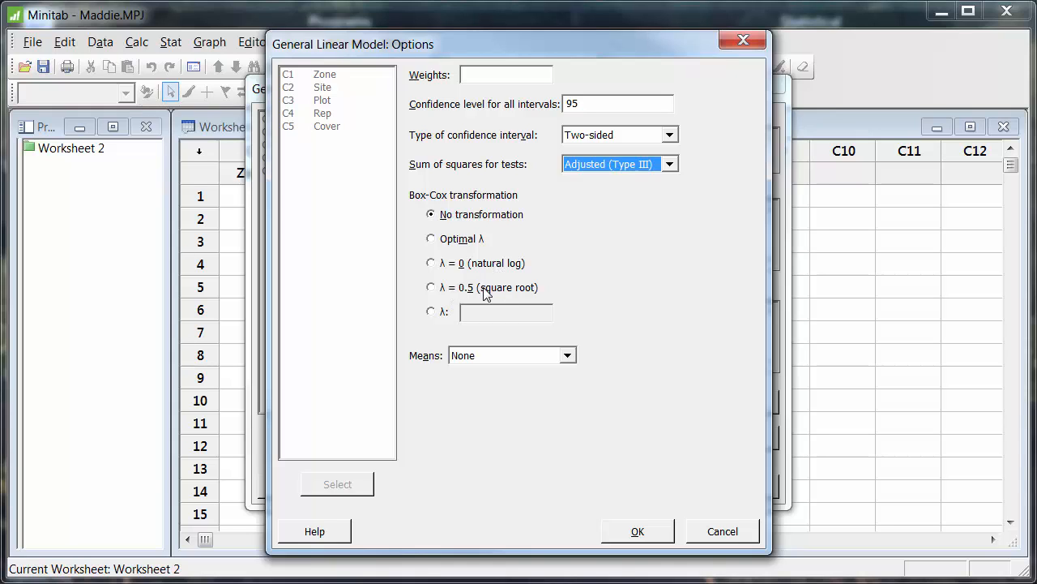
{"action": "mouse_move", "coordinate": [500, 278]}
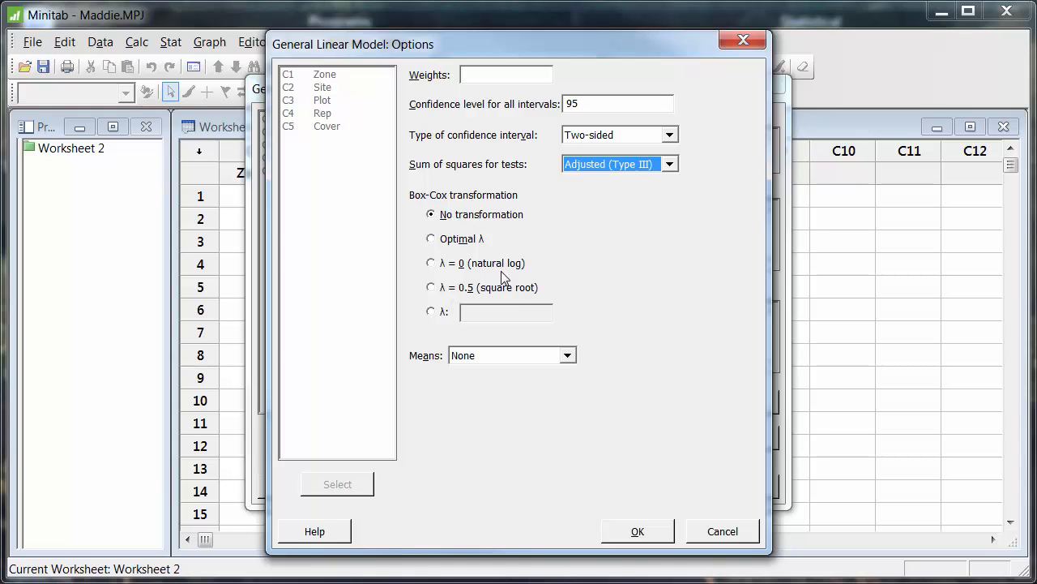
{"action": "mouse_move", "coordinate": [499, 294]}
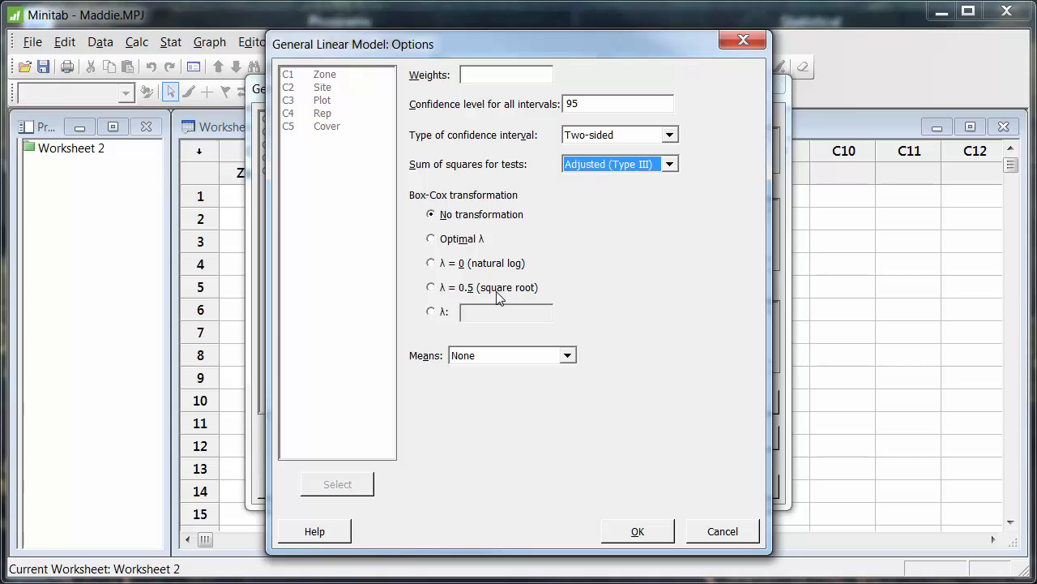
{"action": "mouse_move", "coordinate": [638, 532]}
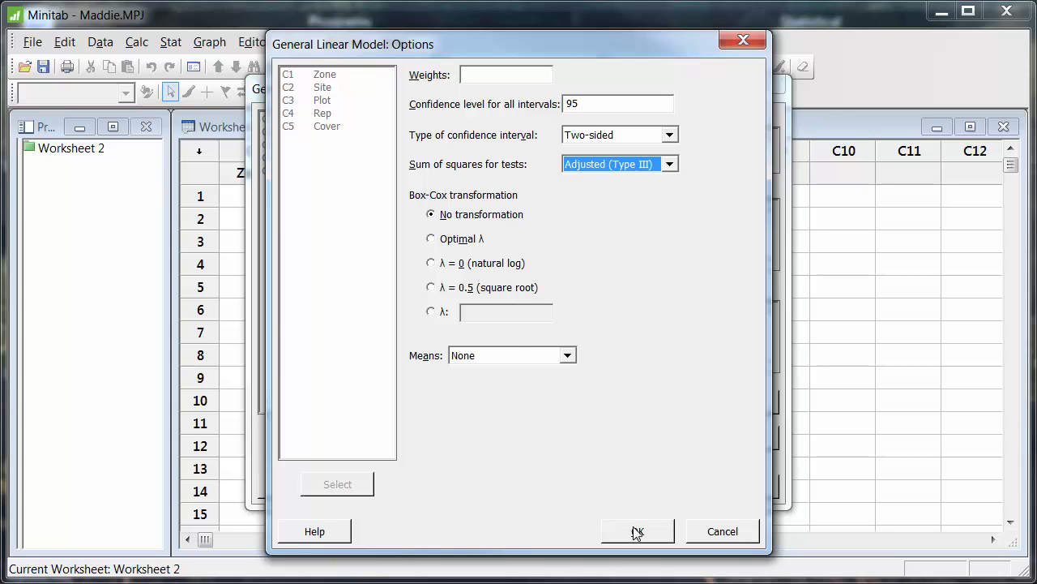
{"action": "left_click", "coordinate": [638, 530]}
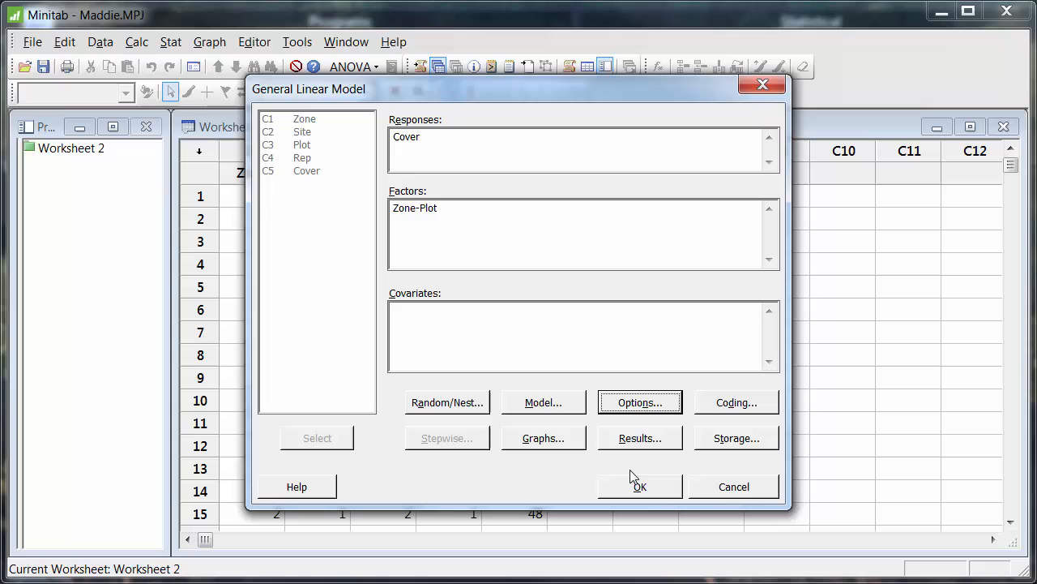
{"action": "mouse_move", "coordinate": [726, 408]}
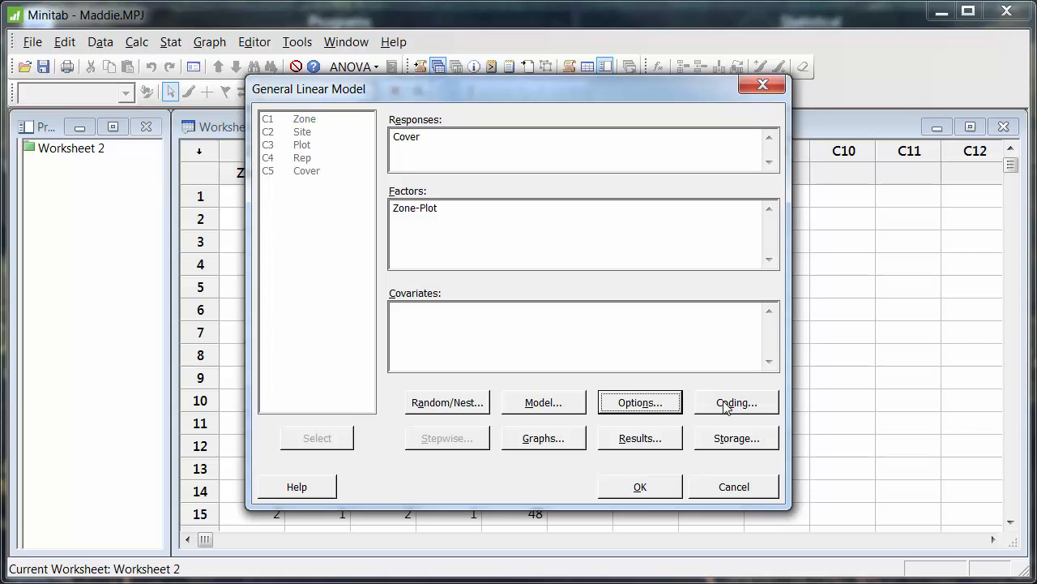
- Keep regular residuals with four-in-one residual plots in the Graphs settings
{"action": "left_click", "coordinate": [543, 437]}
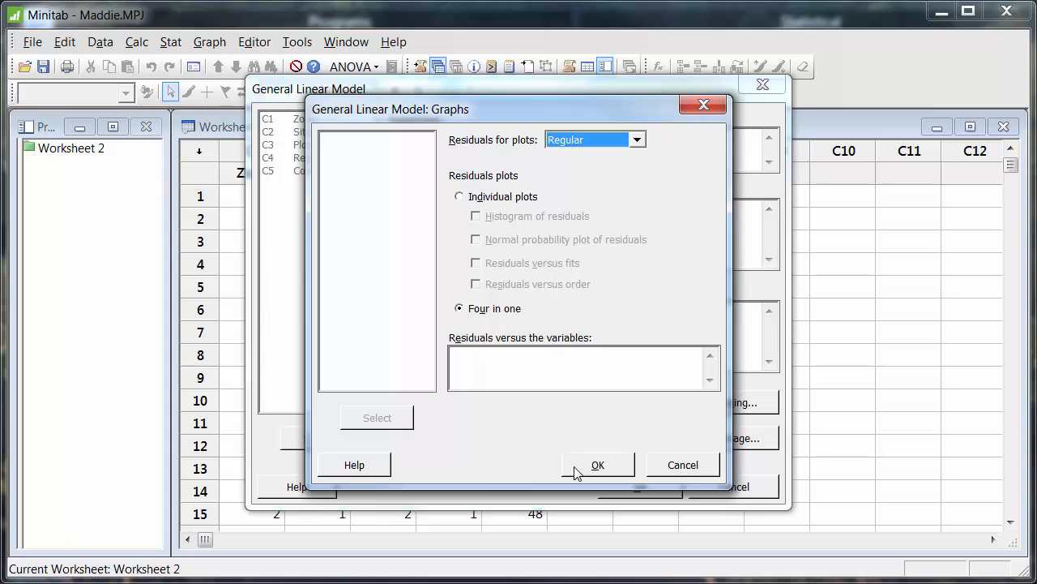
{"action": "left_click", "coordinate": [598, 464]}
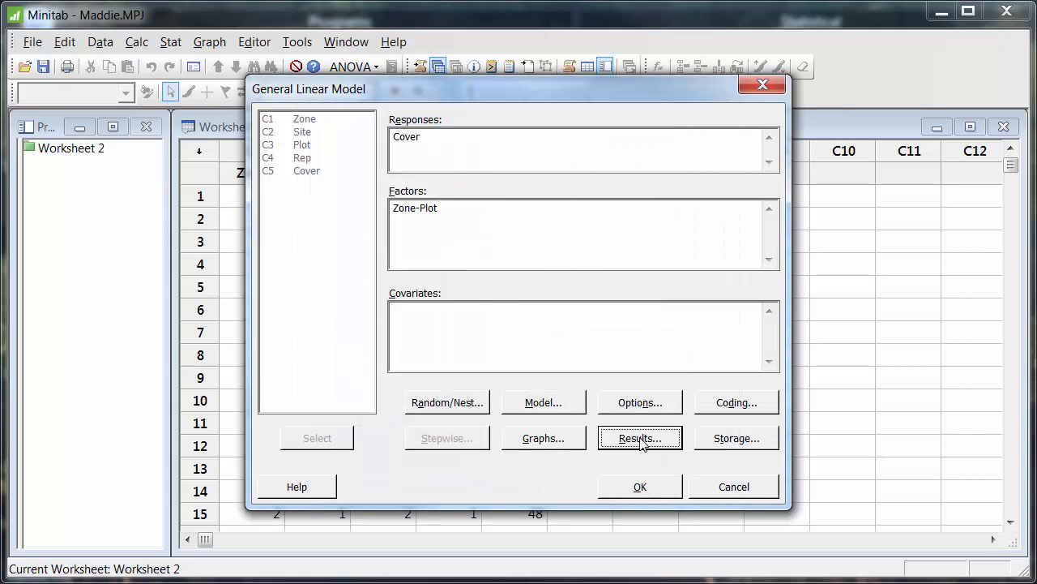
{"action": "left_click", "coordinate": [639, 438]}
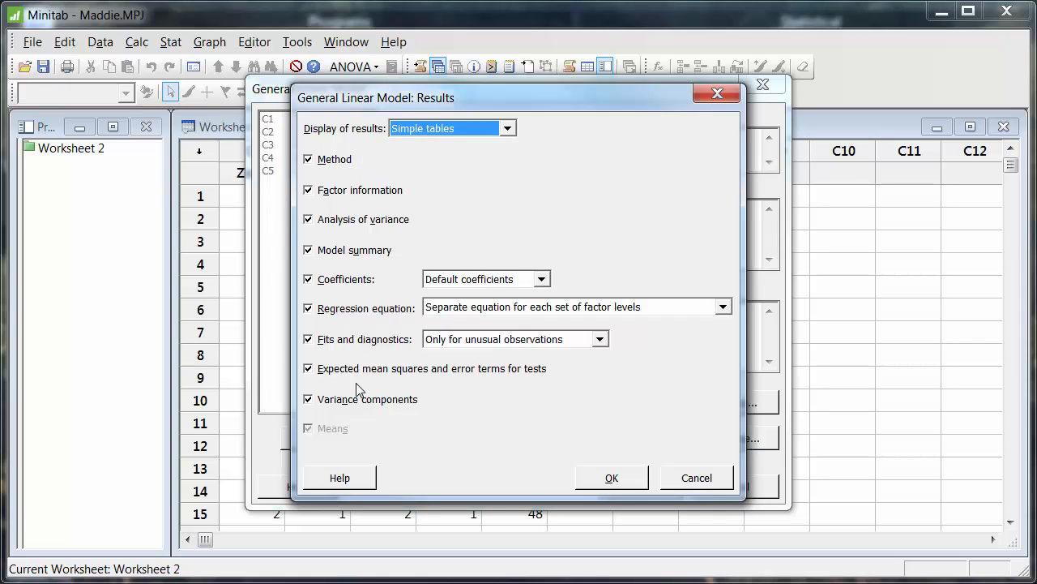
{"action": "mouse_move", "coordinate": [357, 403]}
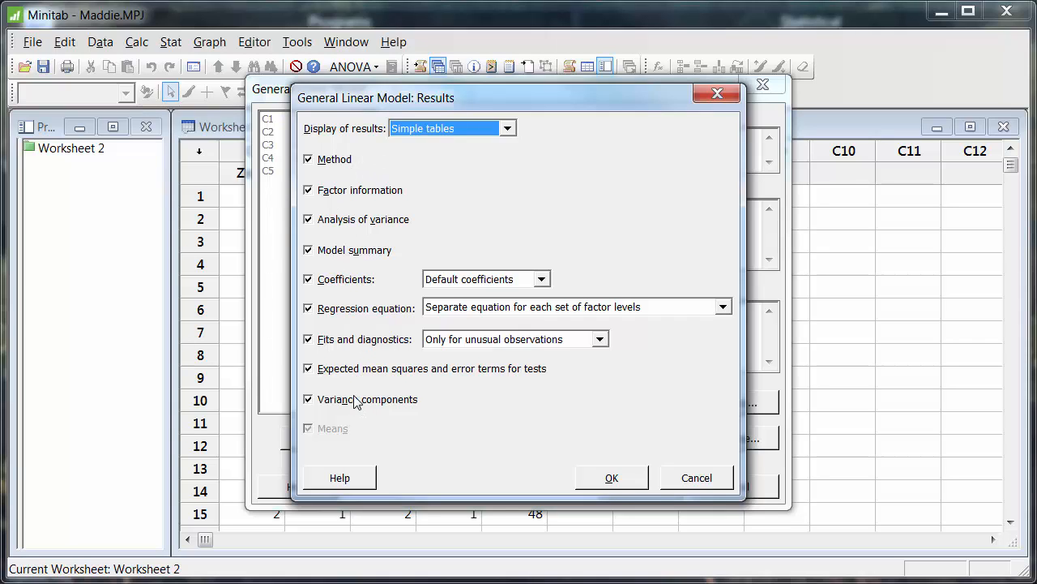
{"action": "mouse_move", "coordinate": [347, 318]}
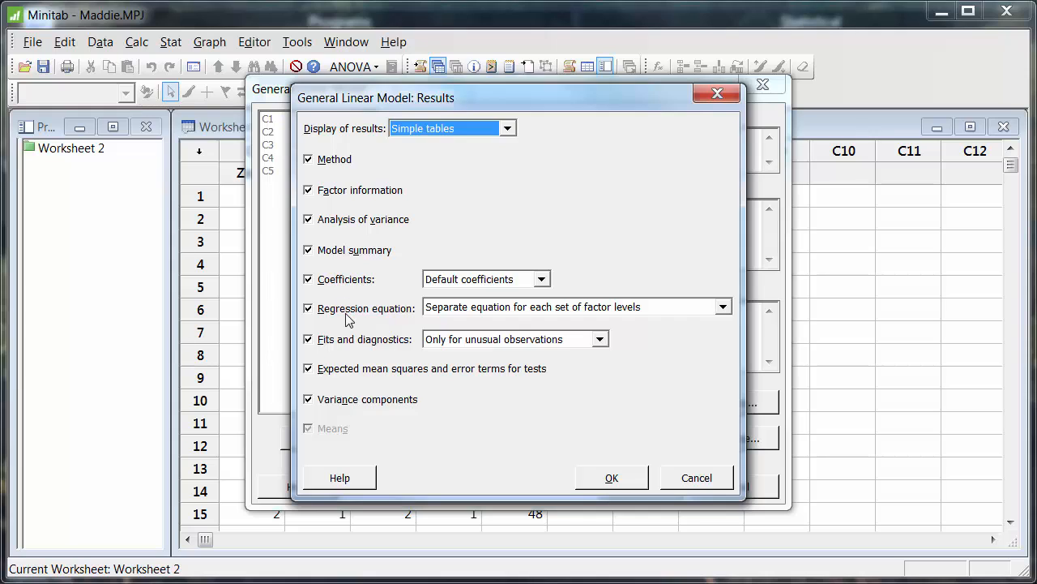
- Uncheck Coefficients and Regression equation in the Results display options
{"action": "left_click", "coordinate": [308, 308]}
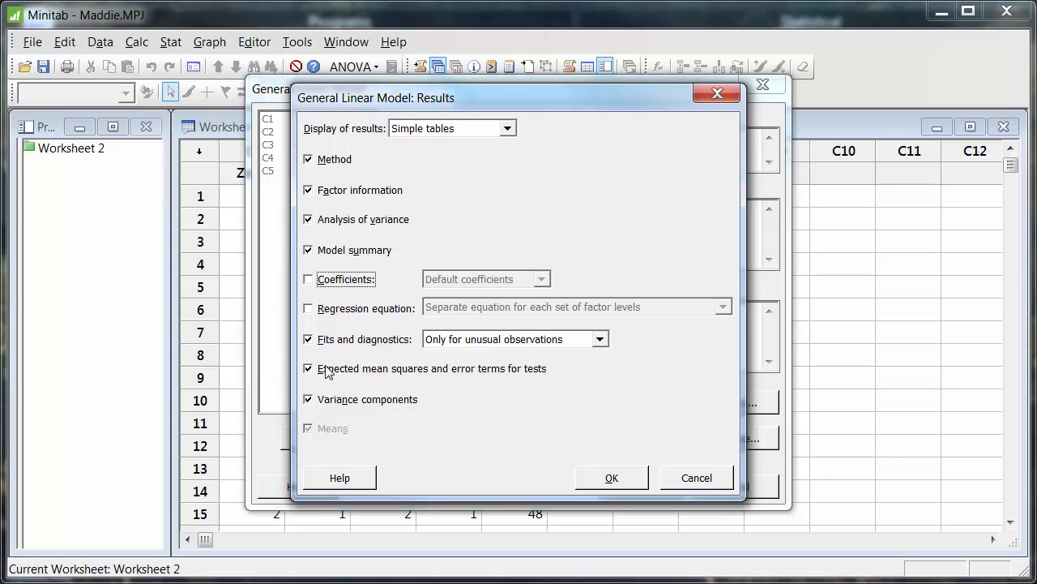
{"action": "mouse_move", "coordinate": [561, 449]}
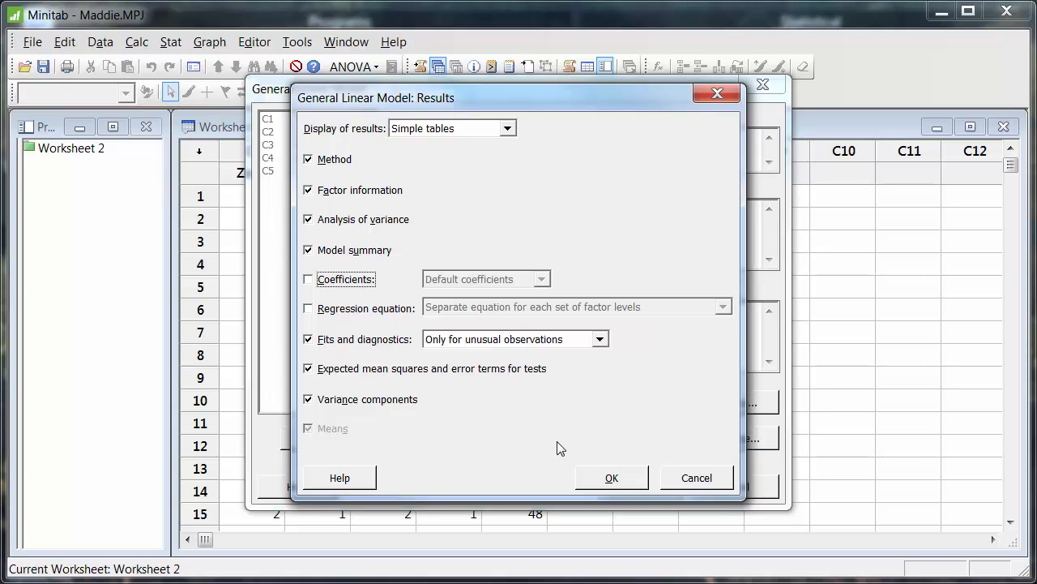
{"action": "left_click", "coordinate": [612, 477]}
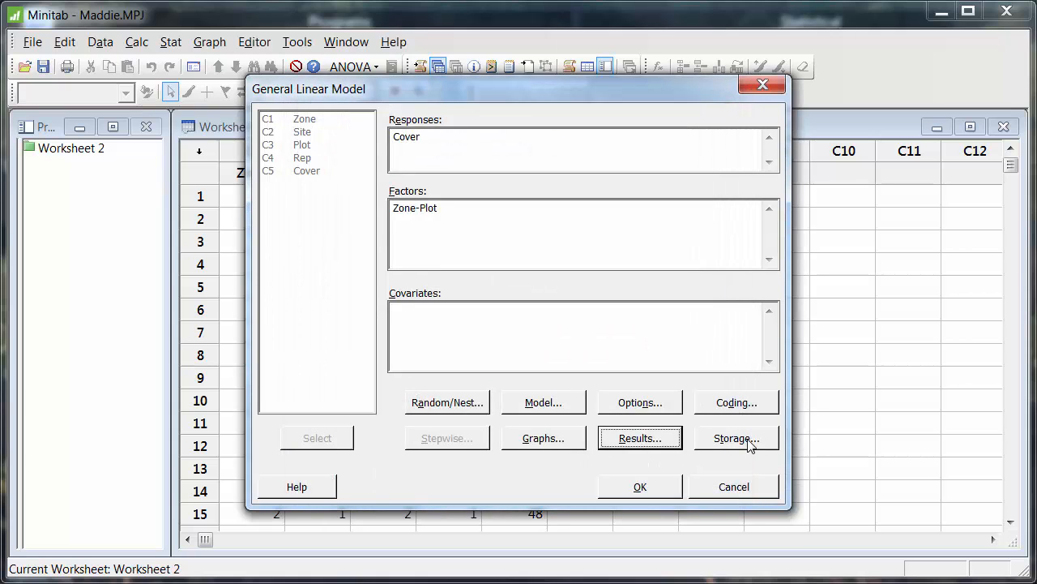
- Leave all storage options unchecked and run the model, showing four-panel residual plots for Cover
{"action": "left_click", "coordinate": [735, 438]}
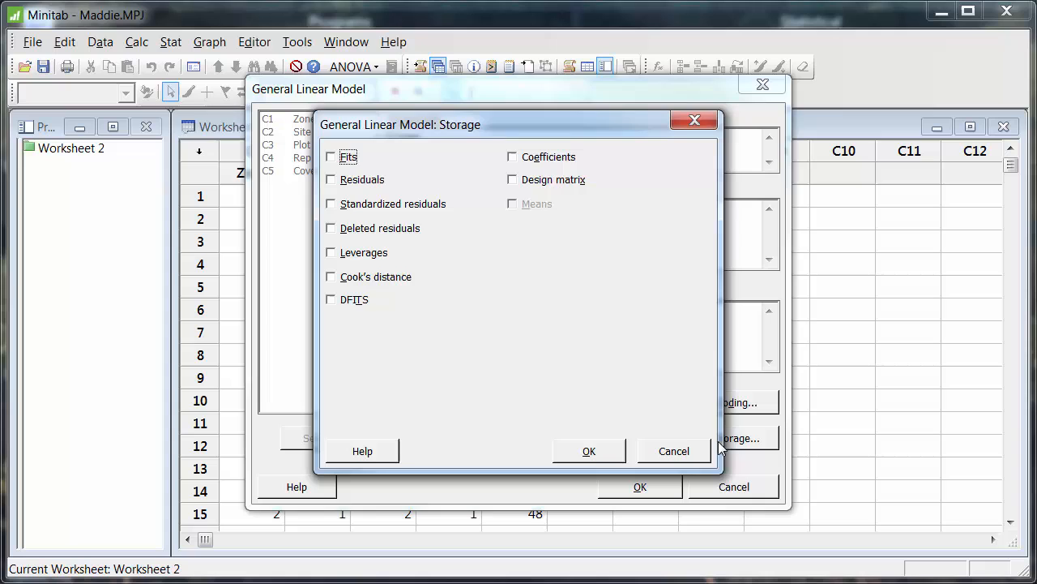
{"action": "left_click", "coordinate": [673, 451]}
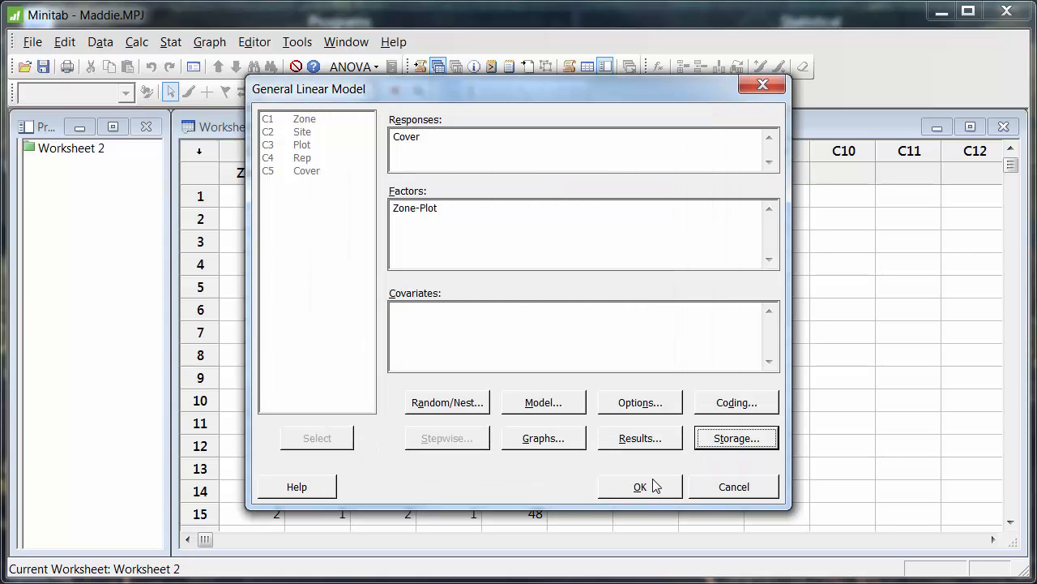
{"action": "mouse_move", "coordinate": [654, 492]}
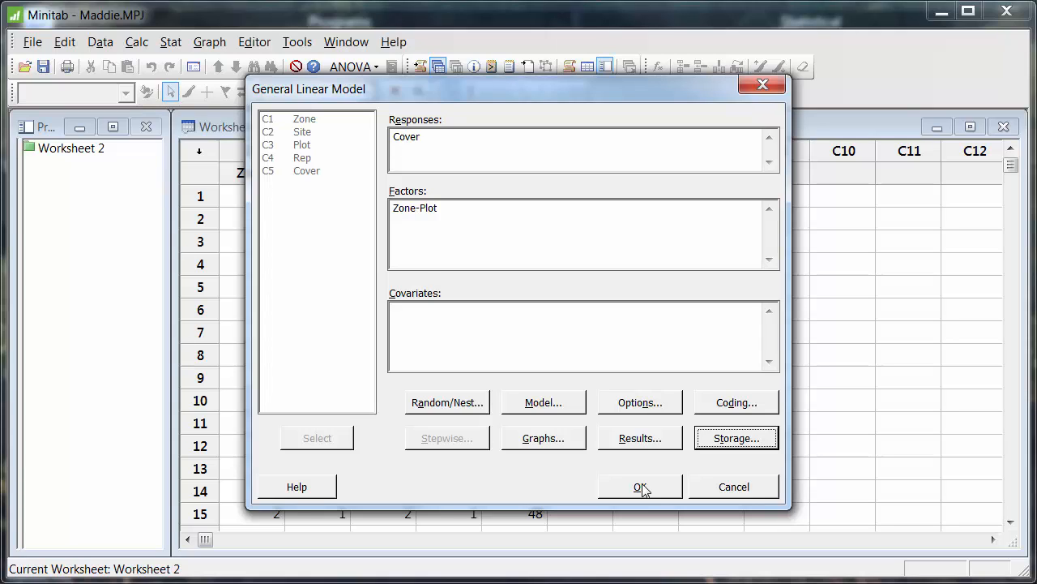
{"action": "mouse_move", "coordinate": [635, 466]}
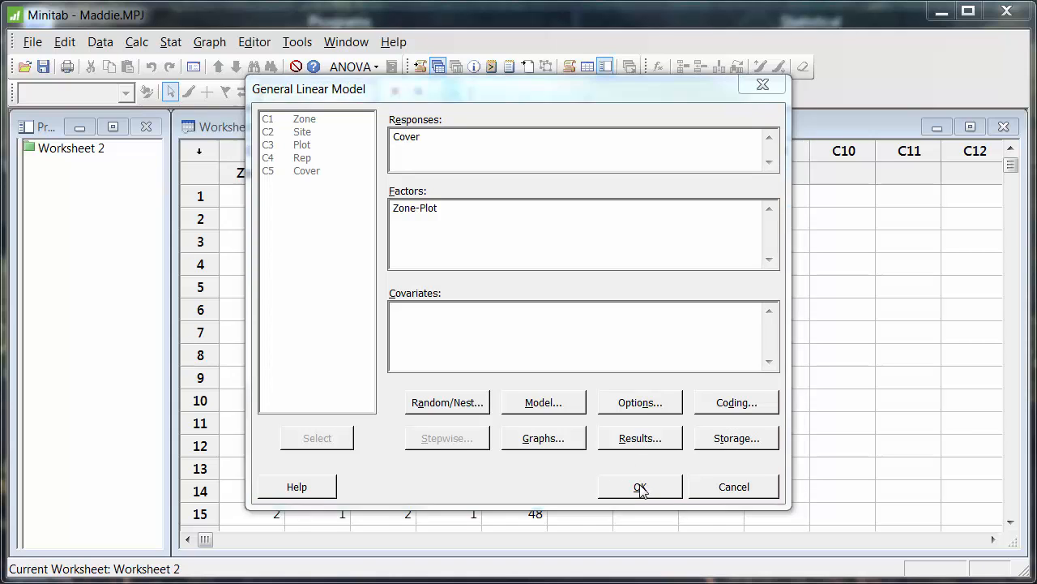
{"action": "left_click", "coordinate": [640, 486]}
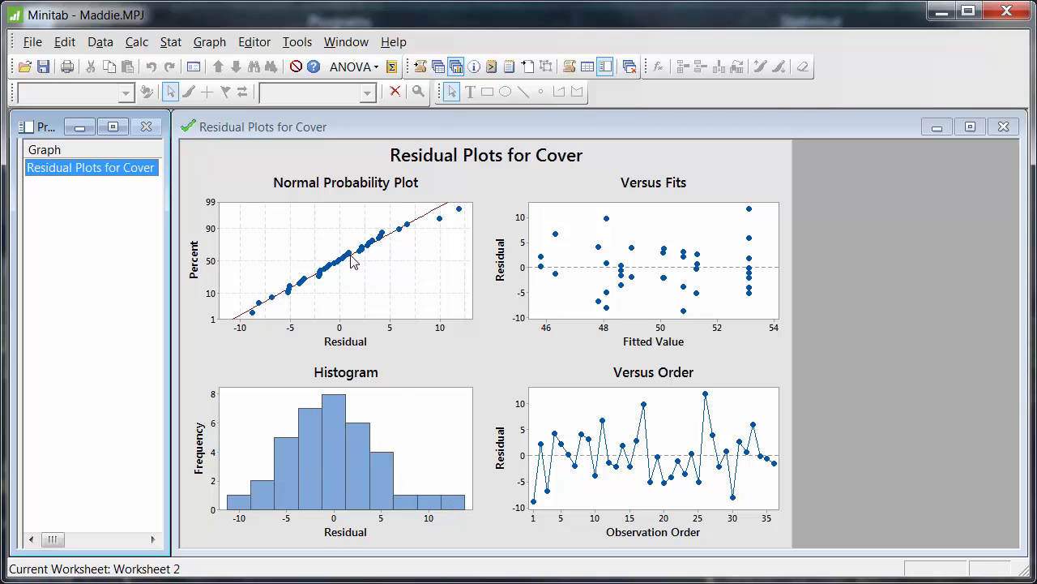
{"action": "mouse_move", "coordinate": [476, 200]}
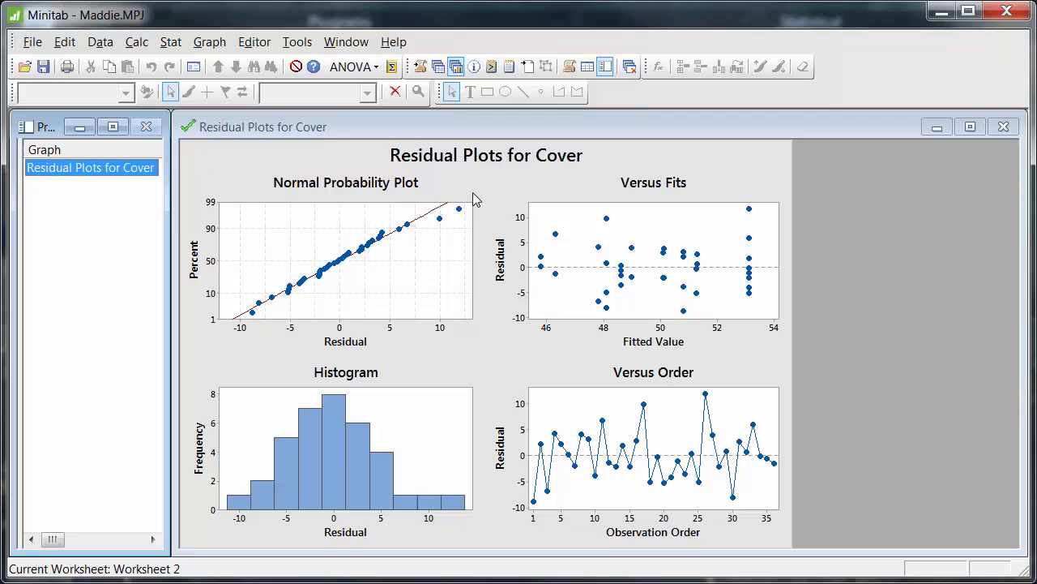
{"action": "mouse_move", "coordinate": [436, 366]}
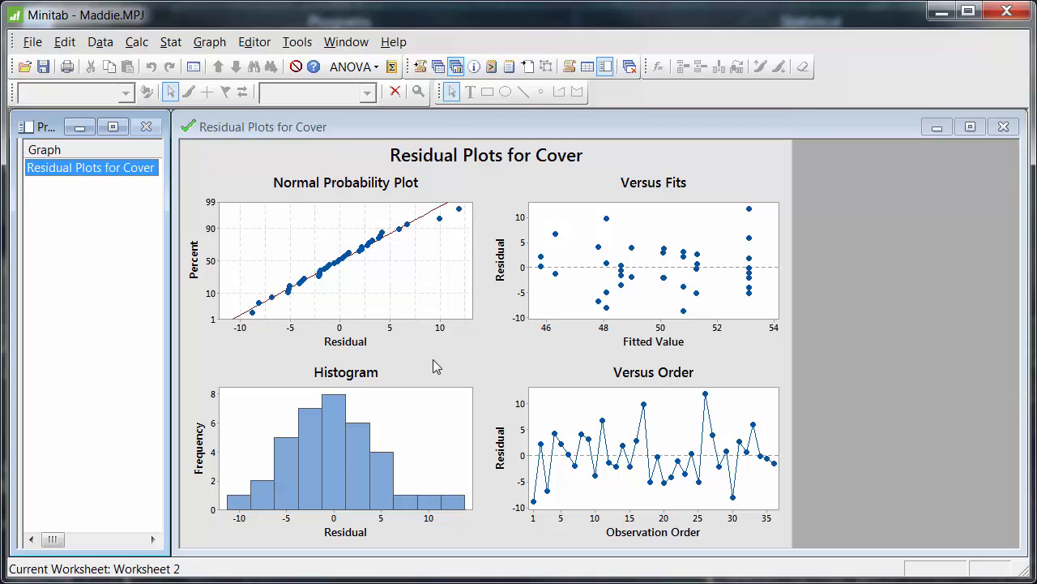
{"action": "mouse_move", "coordinate": [567, 354]}
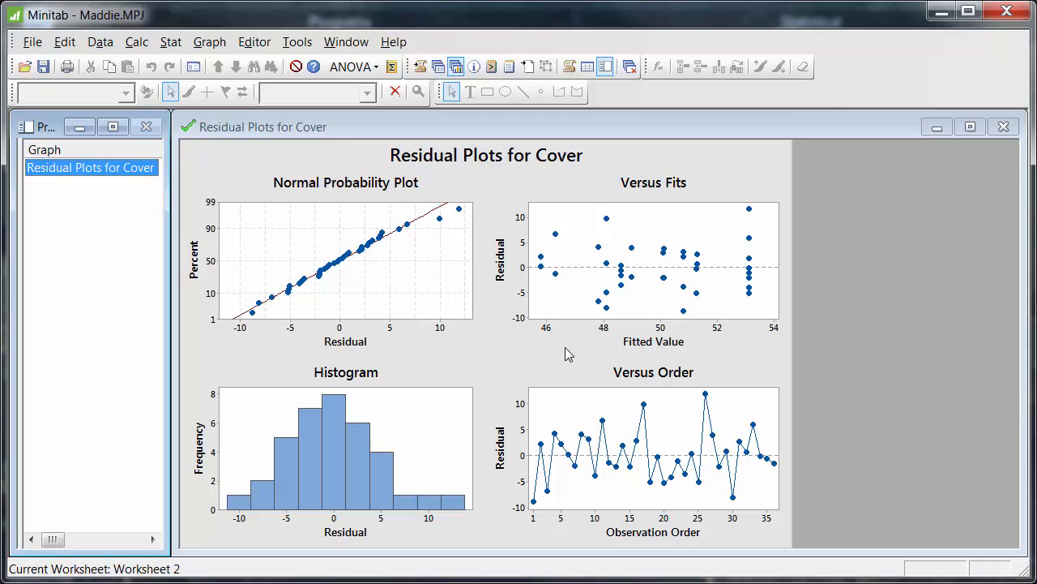
{"action": "mouse_move", "coordinate": [688, 359]}
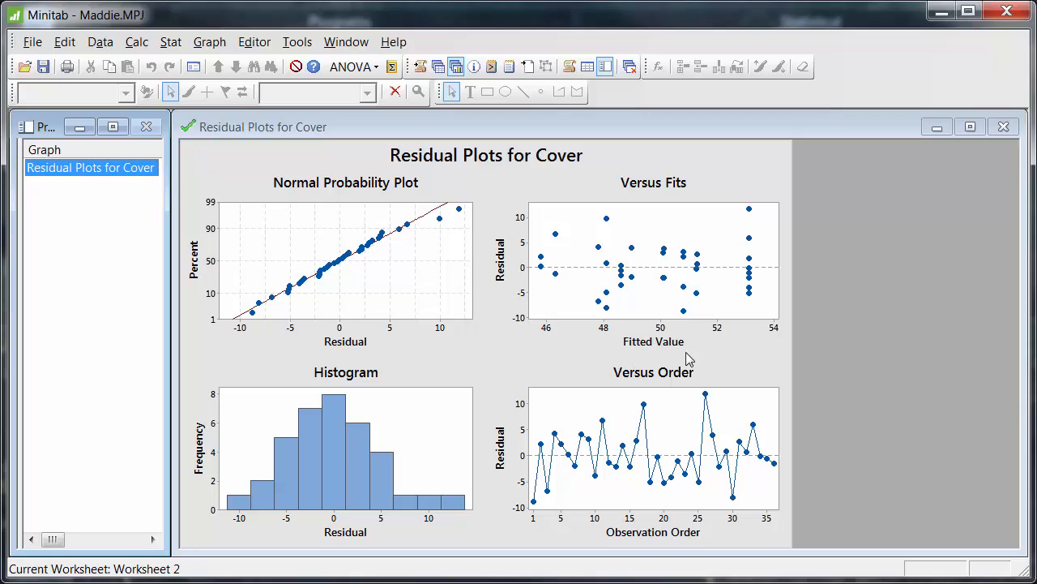
{"action": "mouse_move", "coordinate": [590, 290]}
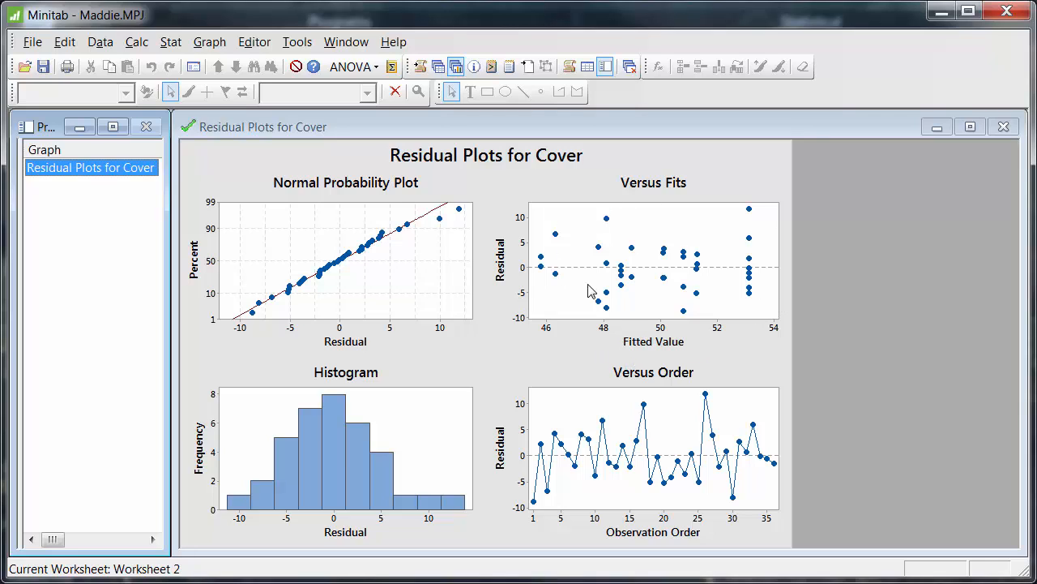
{"action": "mouse_move", "coordinate": [709, 206]}
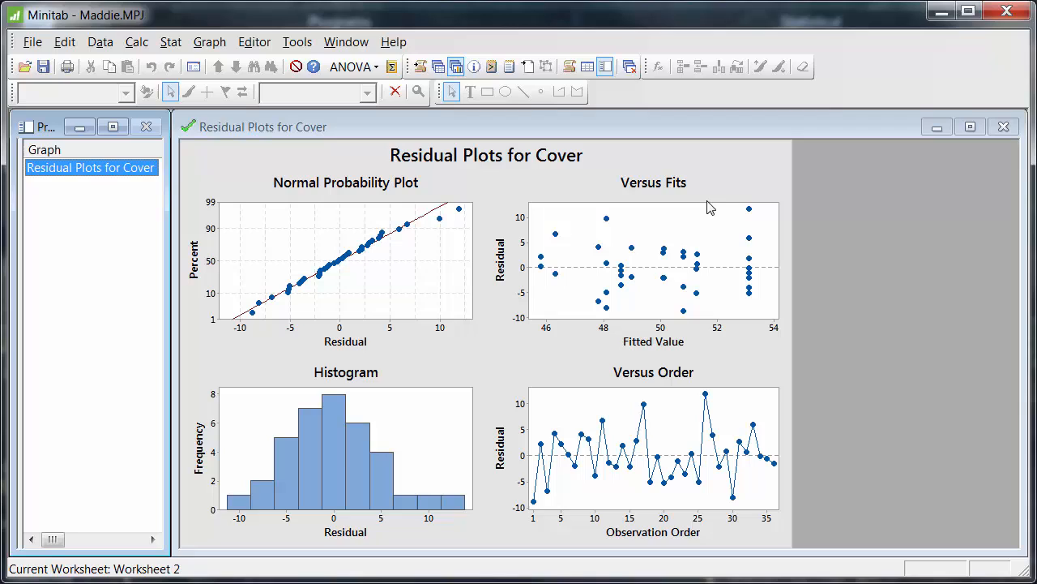
{"action": "mouse_move", "coordinate": [633, 409]}
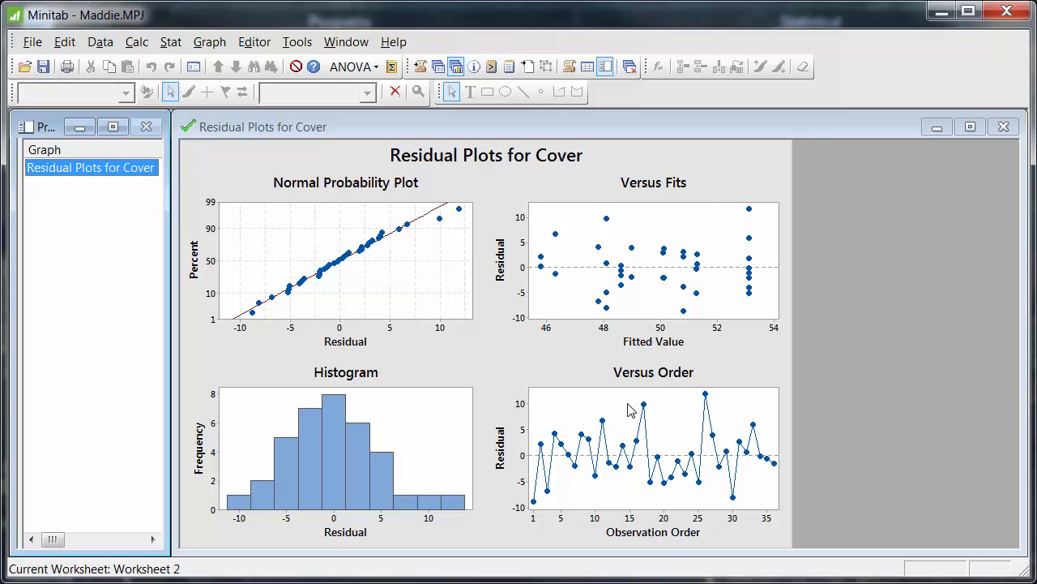
{"action": "mouse_move", "coordinate": [636, 480]}
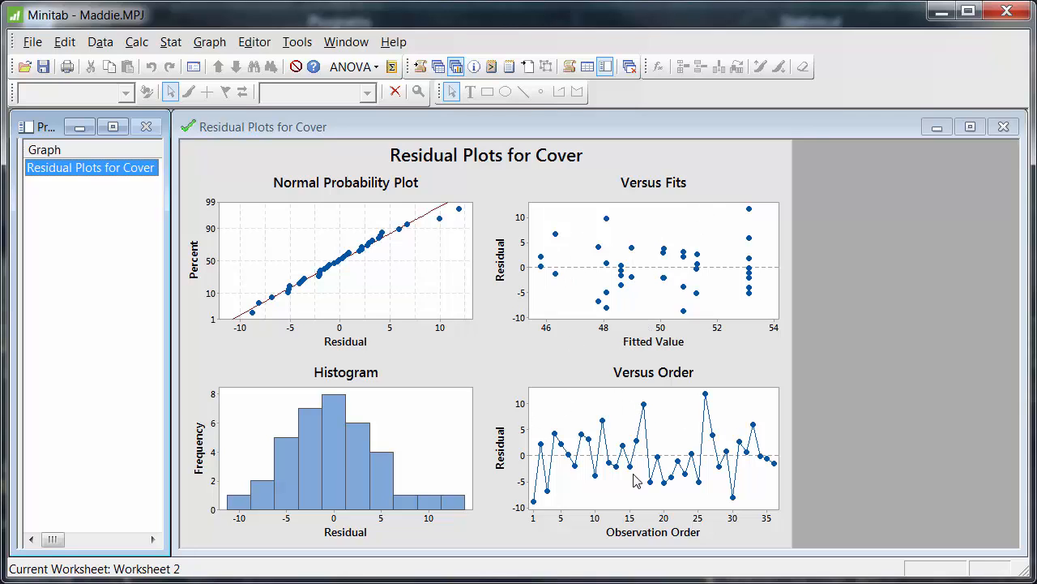
{"action": "mouse_move", "coordinate": [671, 458]}
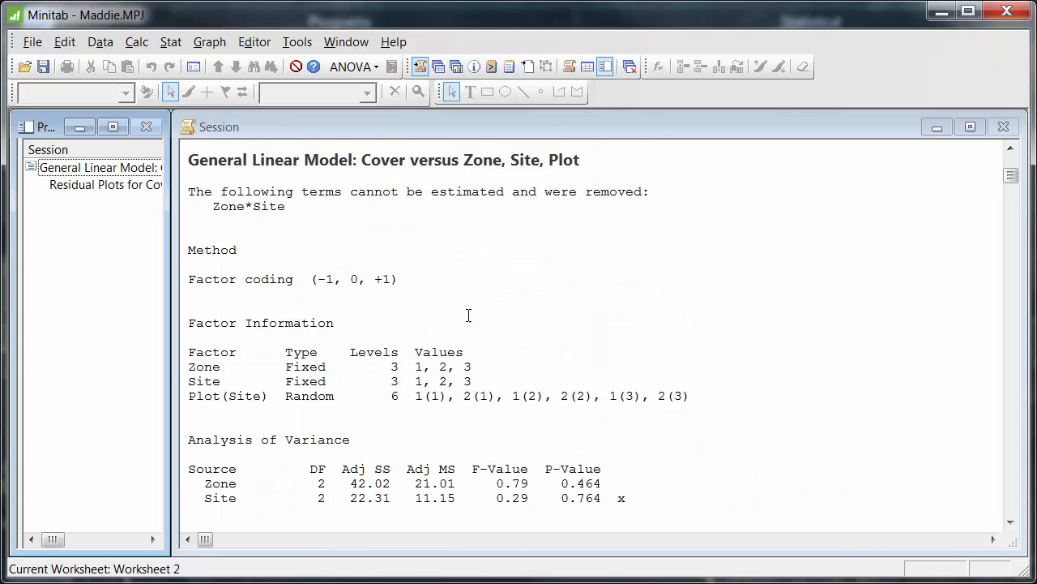
- Scroll the Session window to the ANOVA table and Model Summary R-squared values
{"action": "scroll", "scroll_direction": "down", "scroll_amount": 3}
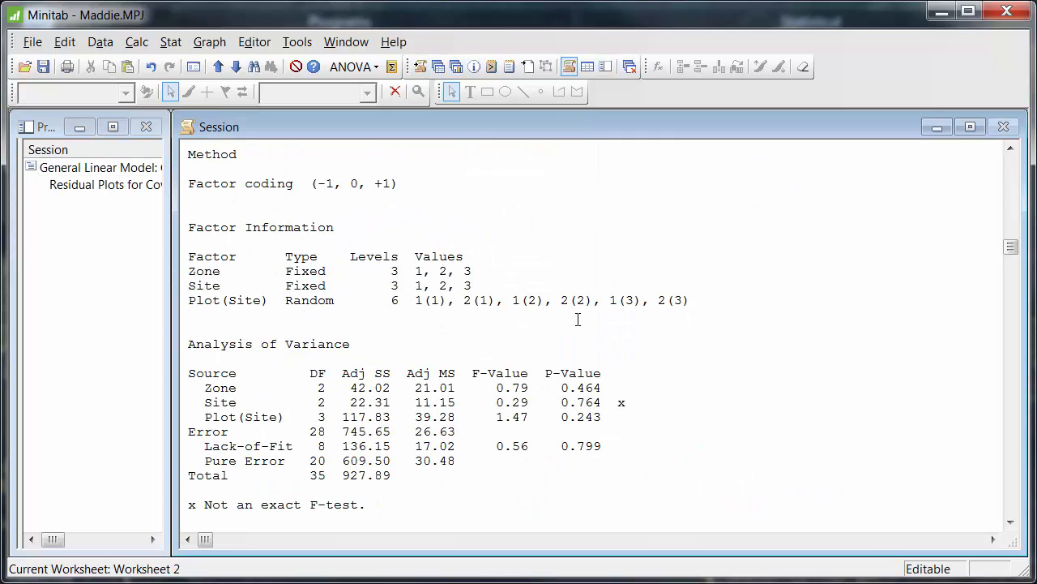
{"action": "scroll", "scroll_direction": "down", "scroll_amount": 3}
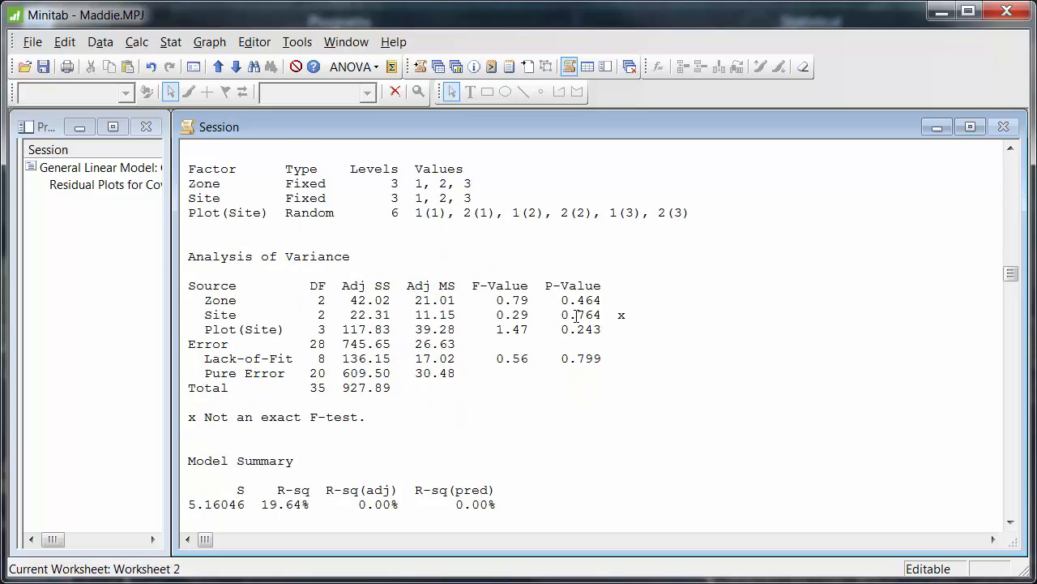
{"action": "mouse_move", "coordinate": [613, 304]}
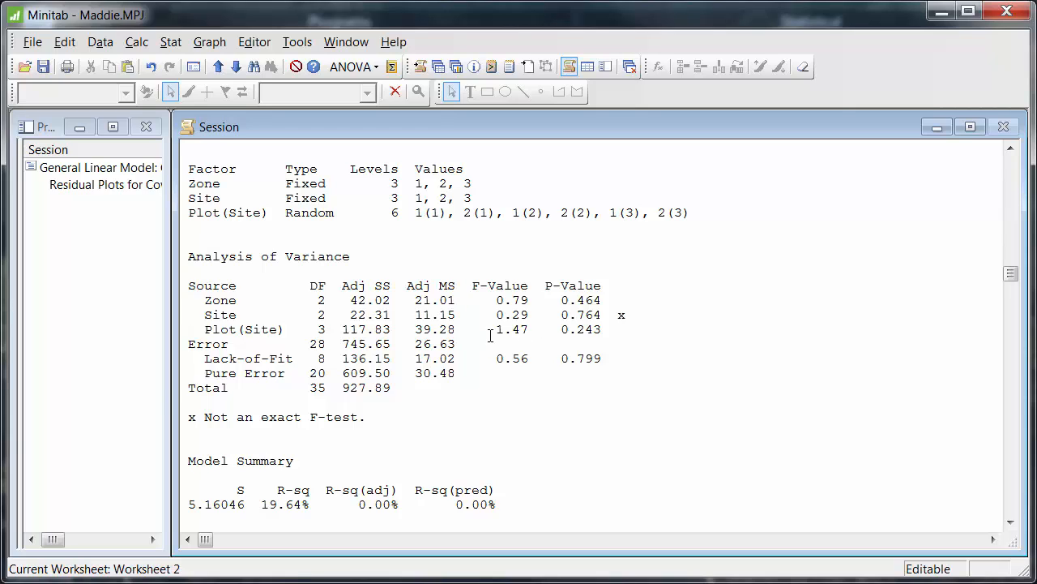
{"action": "mouse_move", "coordinate": [574, 393]}
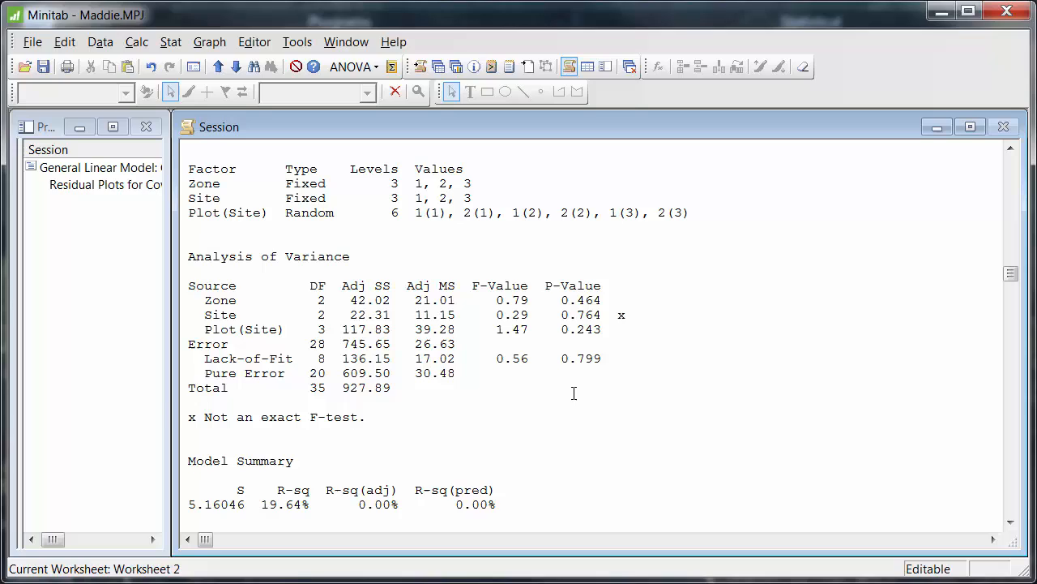